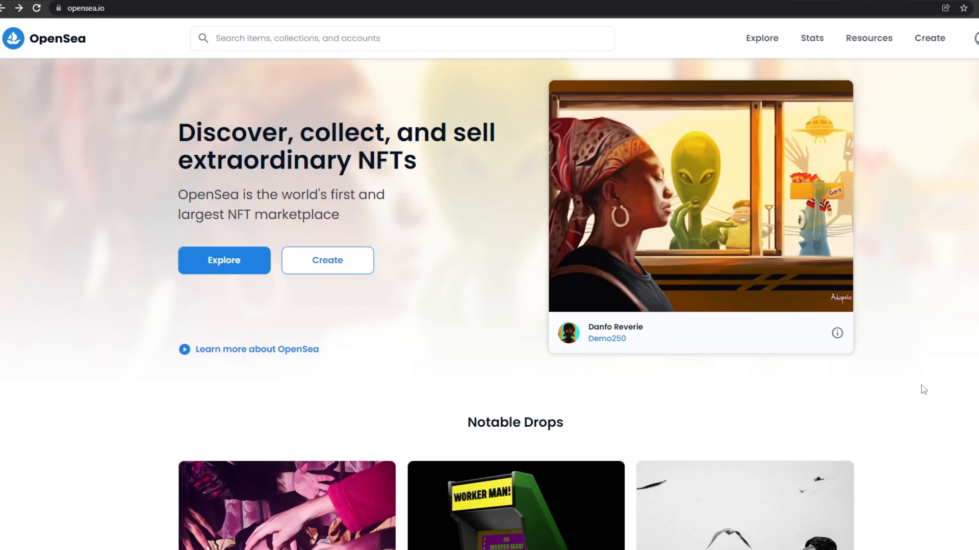
mouse_move(85, 229)
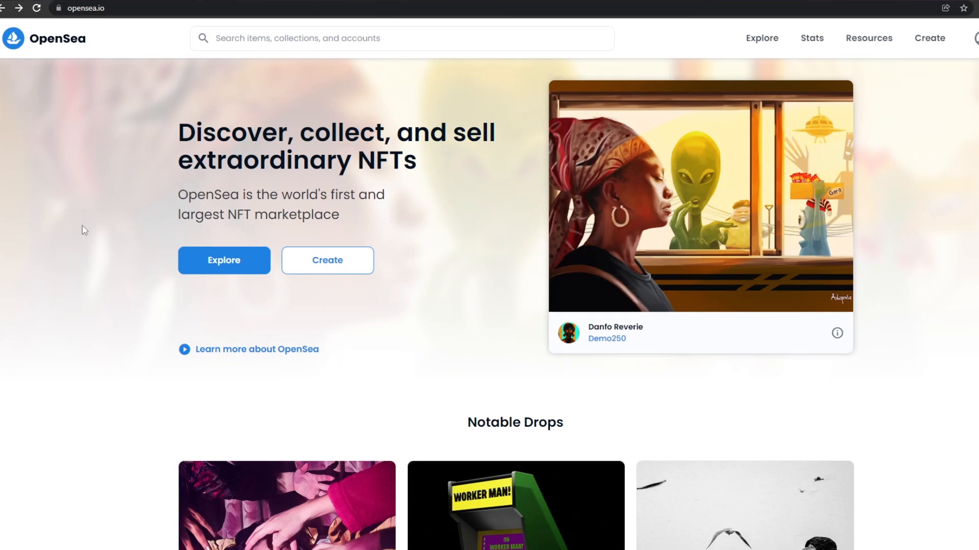
mouse_move(220, 290)
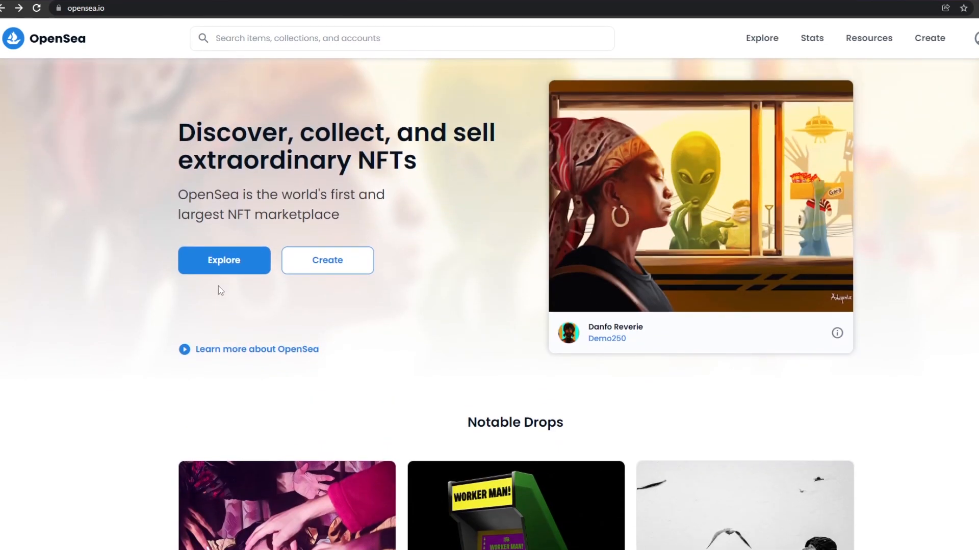
mouse_move(467, 165)
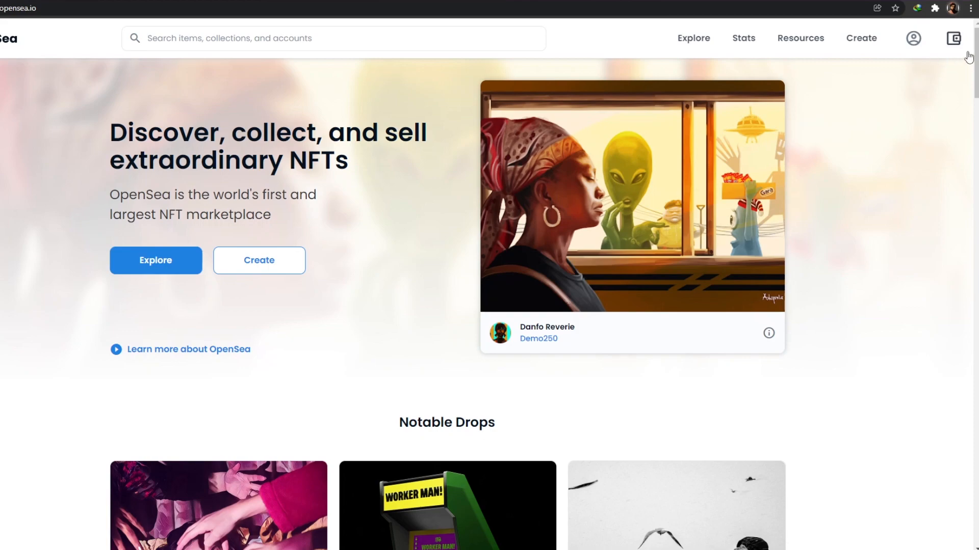
mouse_move(949, 48)
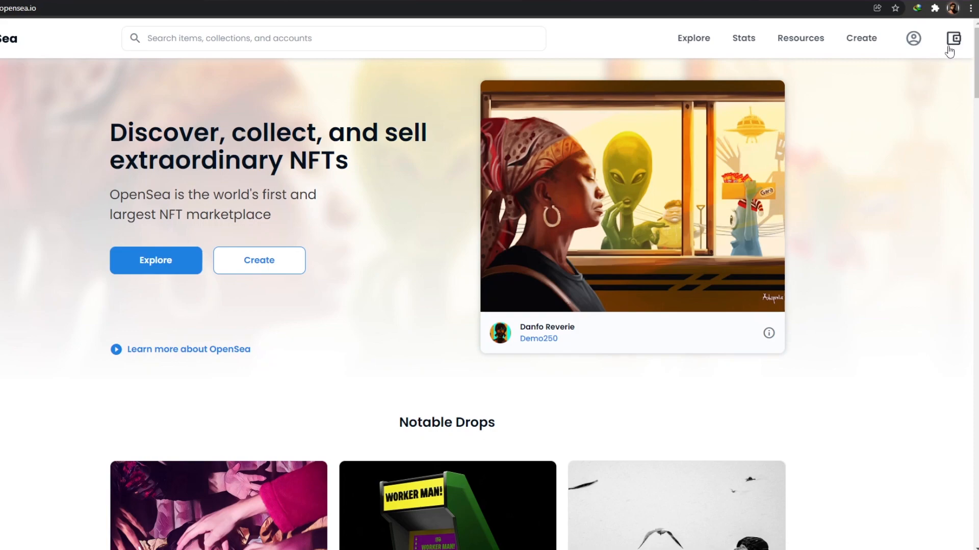
Step: Expand the full wallet provider list from the top-bar wallet icon and choose MetaMask
click(952, 39)
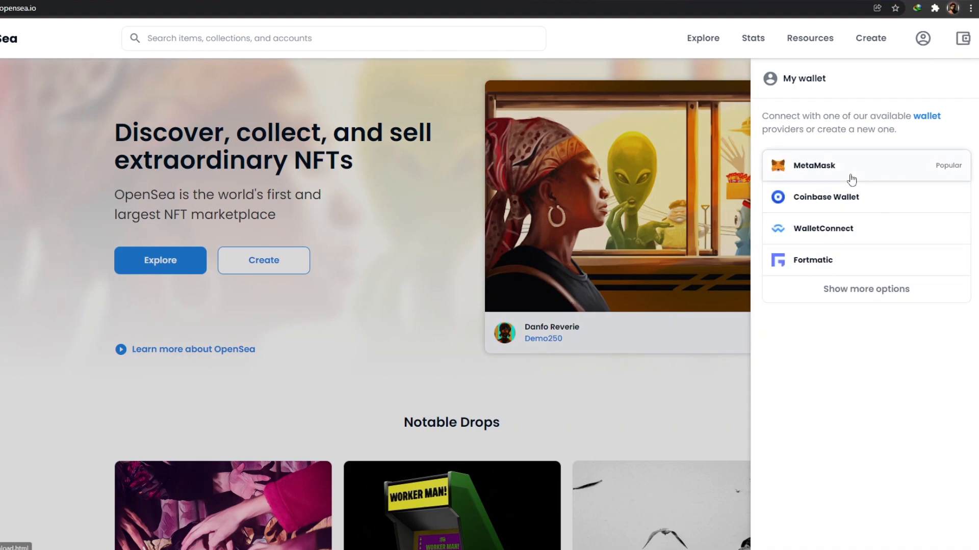
mouse_move(830, 193)
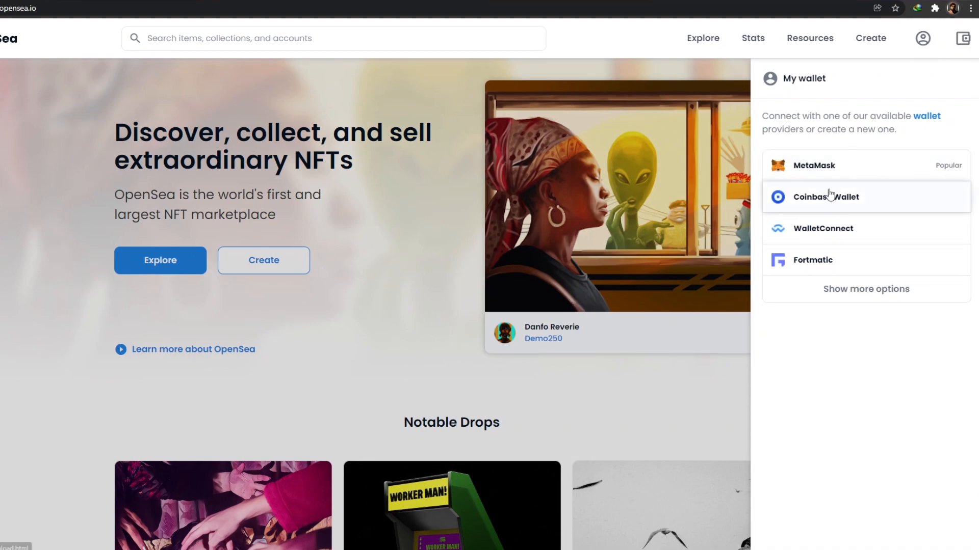
mouse_move(838, 178)
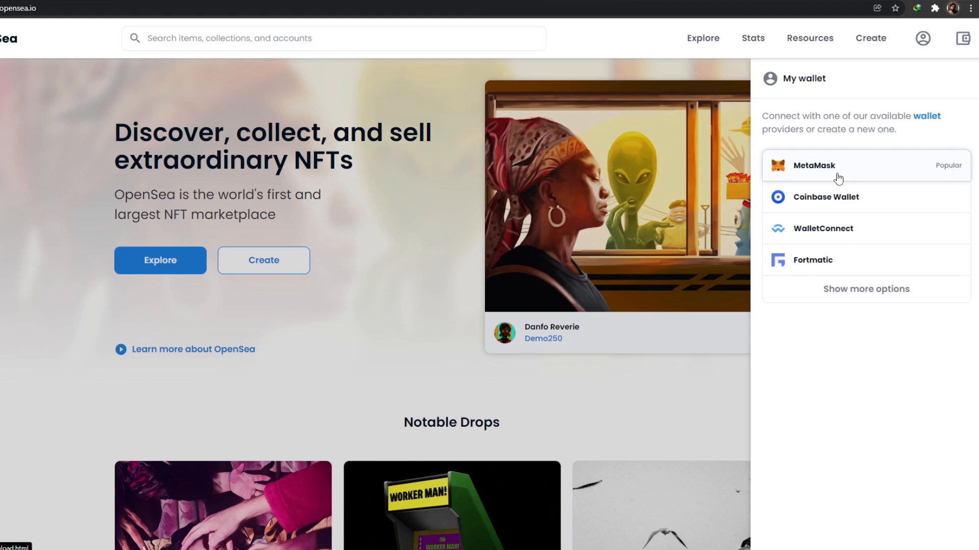
mouse_move(840, 238)
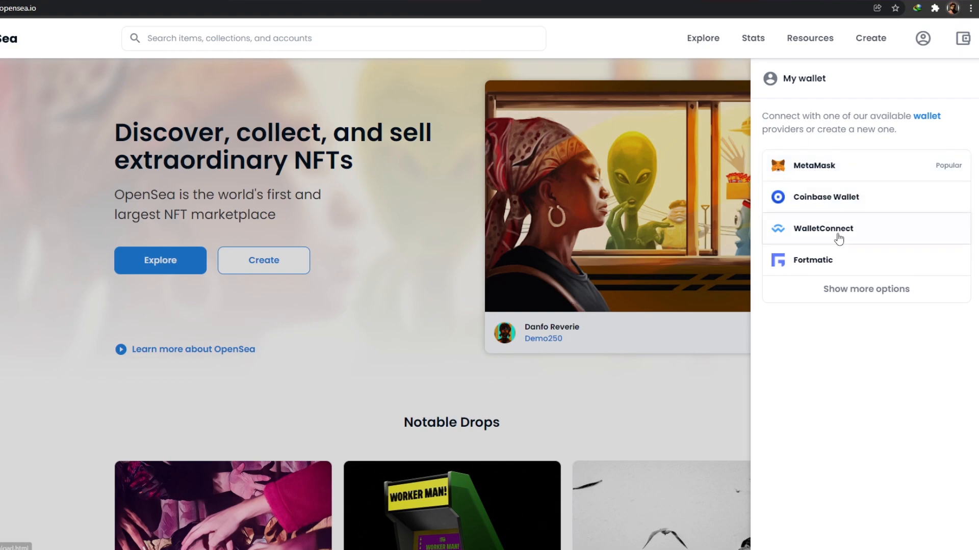
mouse_move(840, 289)
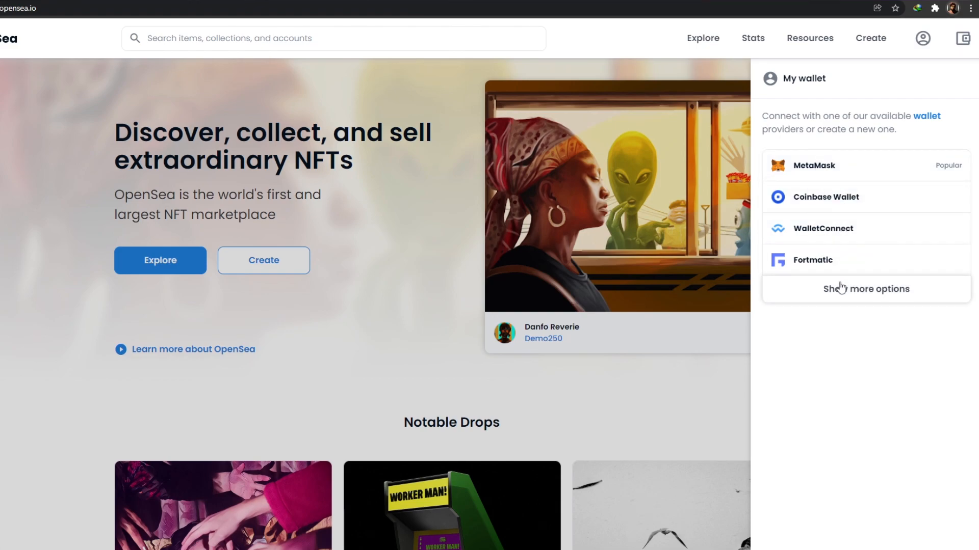
click(867, 290)
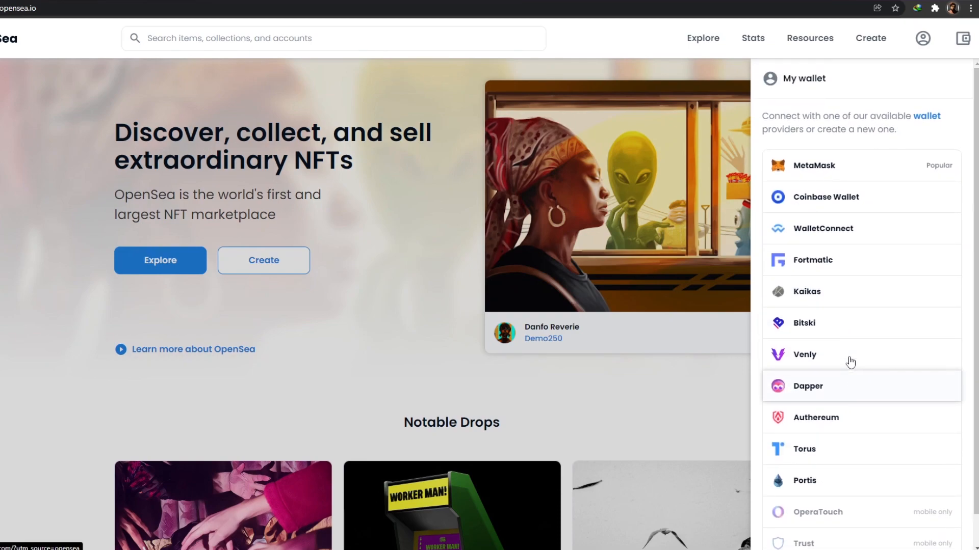
click(815, 165)
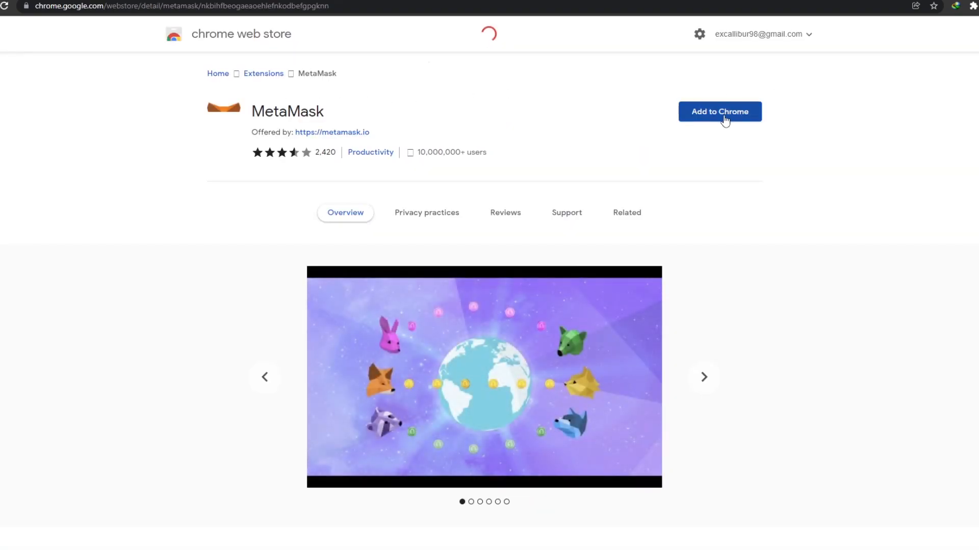
Step: Add the MetaMask extension to Chrome from its Web Store page
click(719, 112)
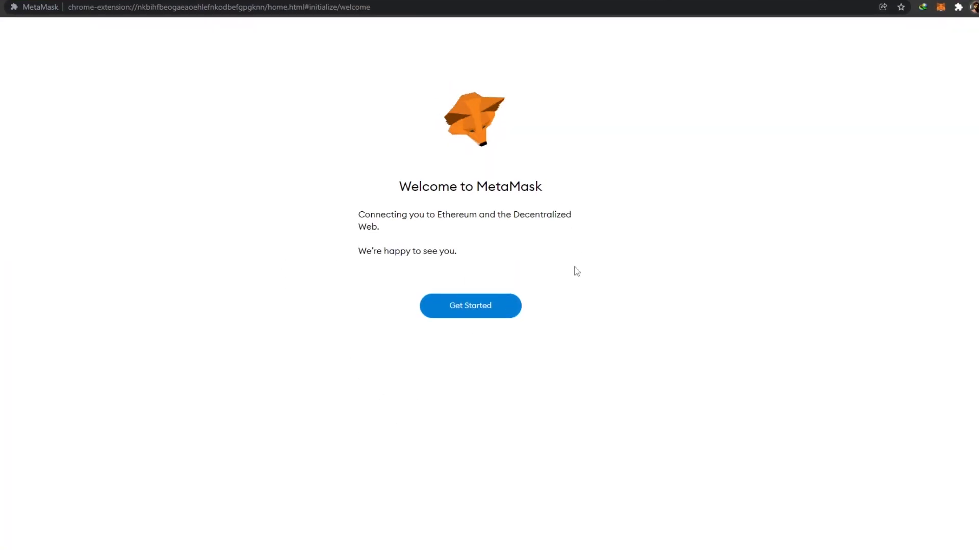
mouse_move(477, 273)
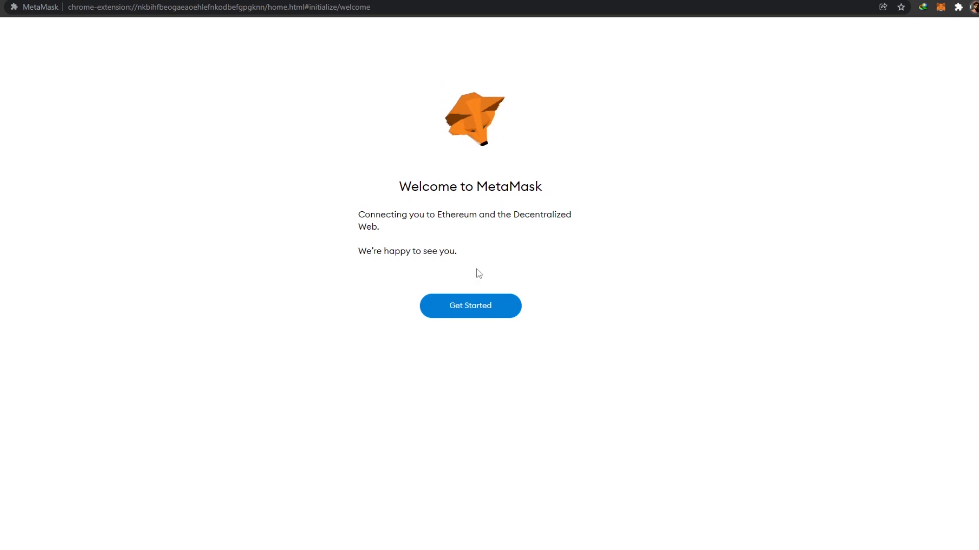
Step: Import an existing wallet from its Secret Recovery Phrase and land on the Account 1 home
click(470, 306)
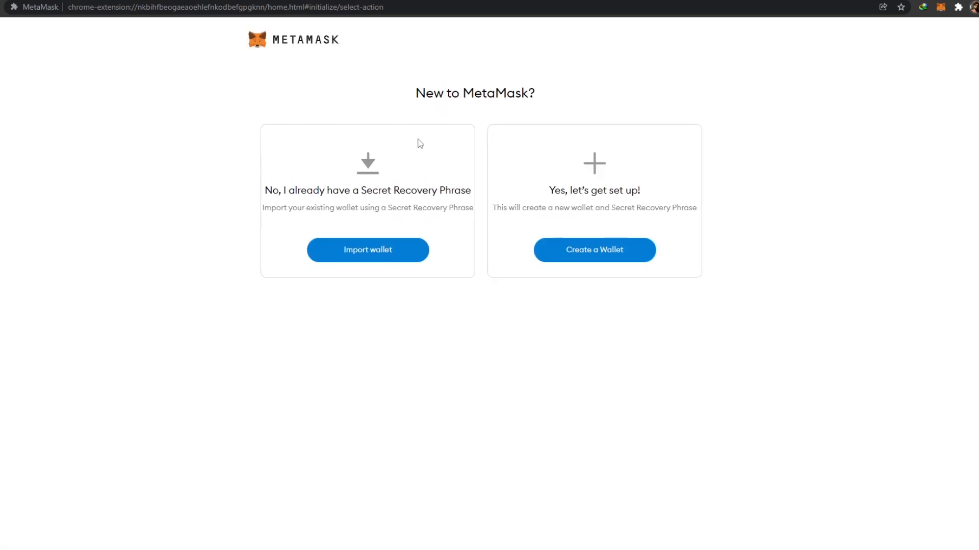
mouse_move(259, 147)
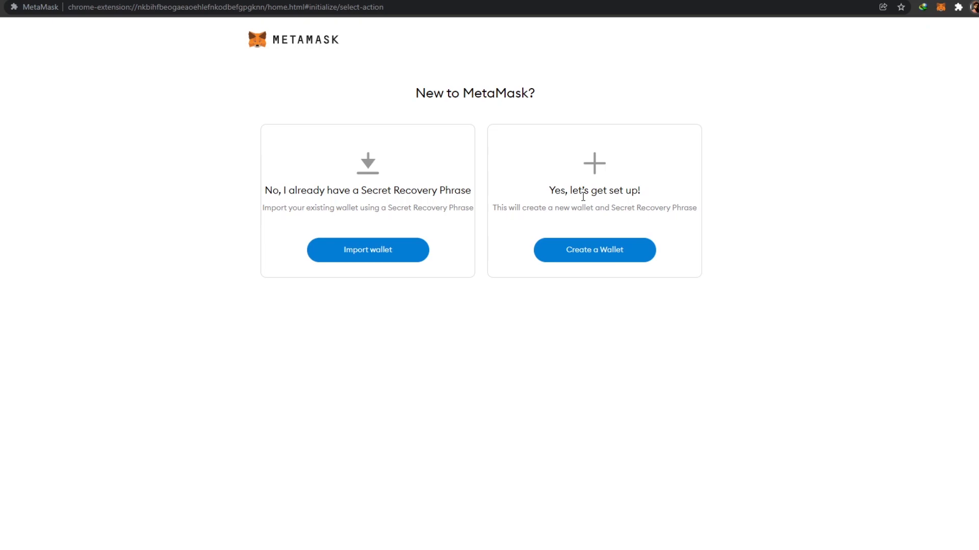
mouse_move(513, 150)
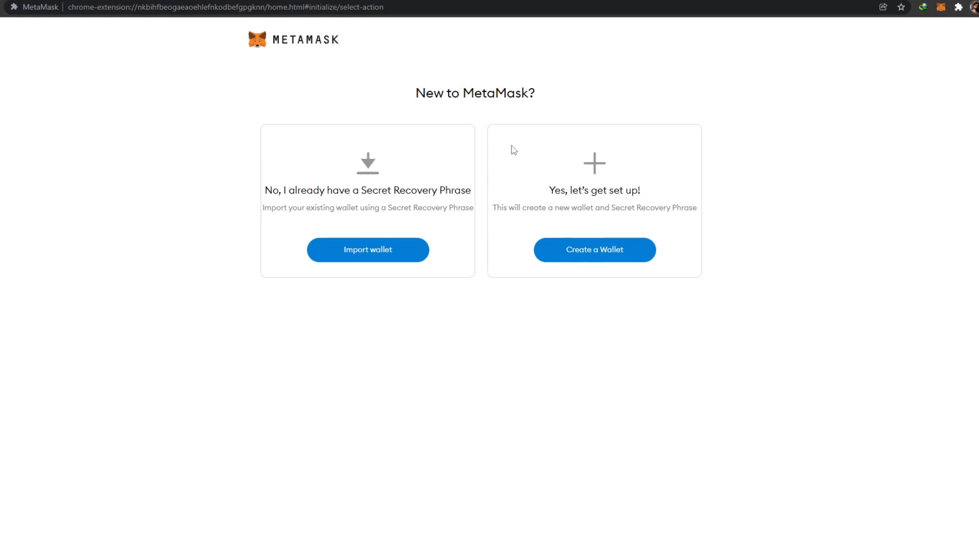
mouse_move(367, 259)
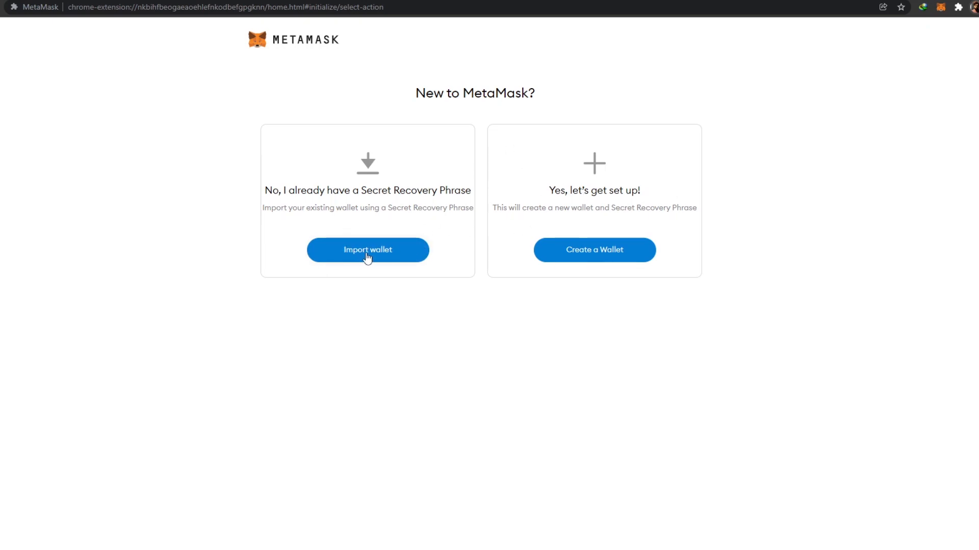
click(367, 249)
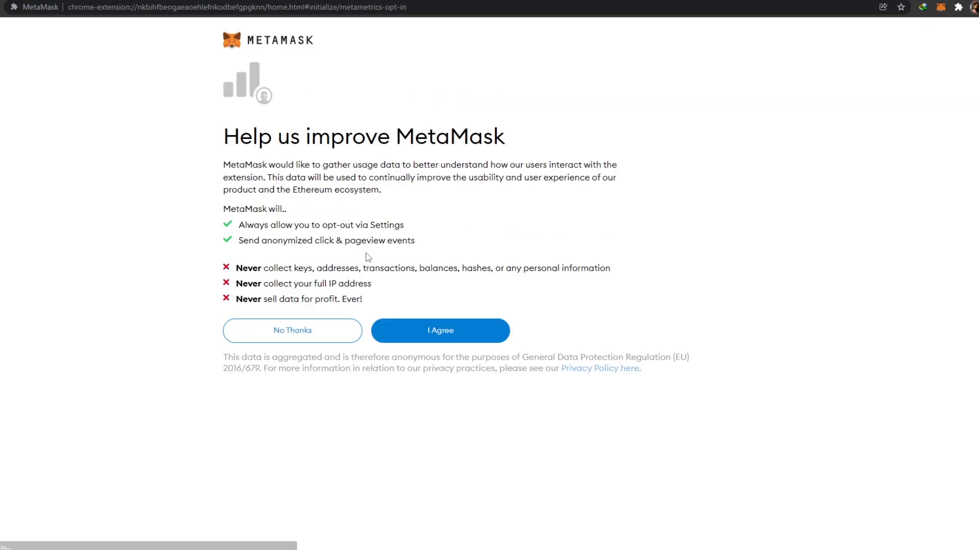
click(440, 330)
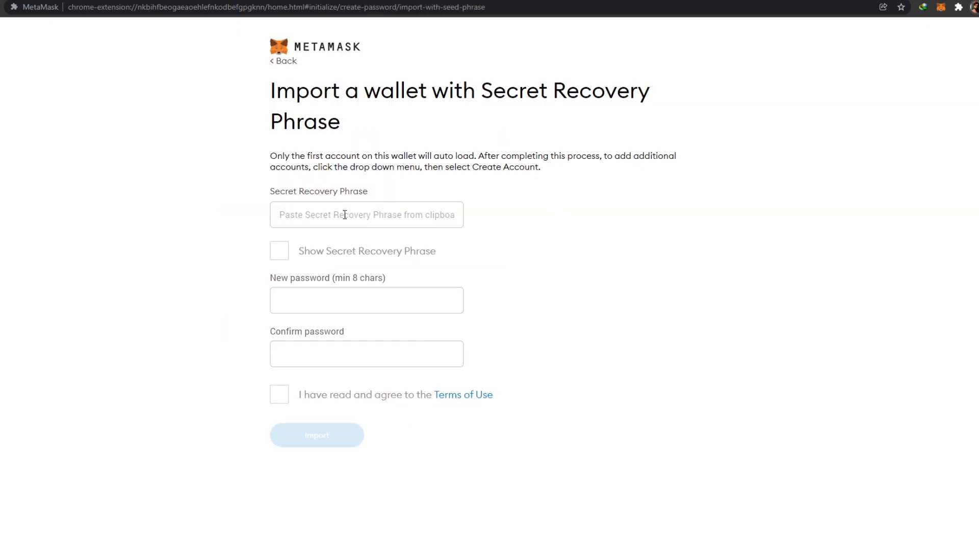
click(316, 435)
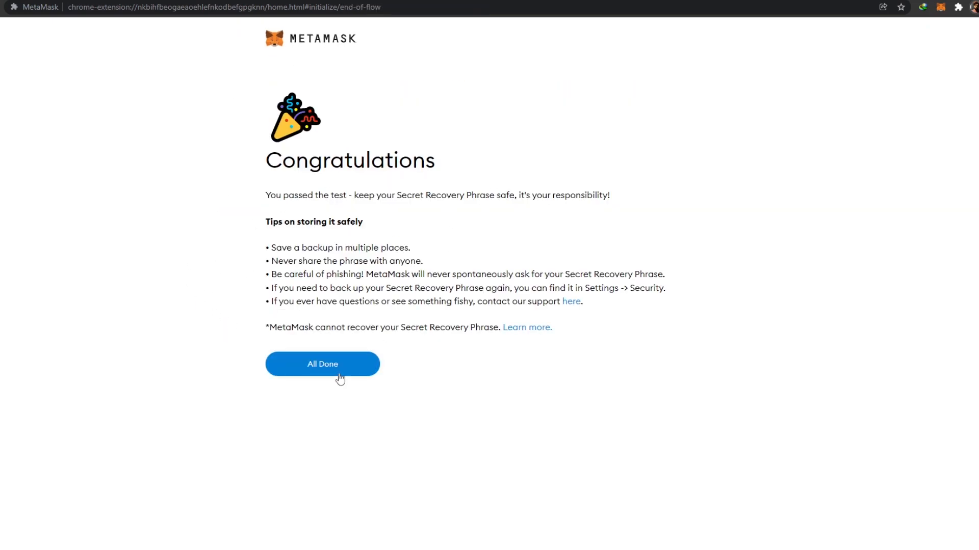
click(323, 364)
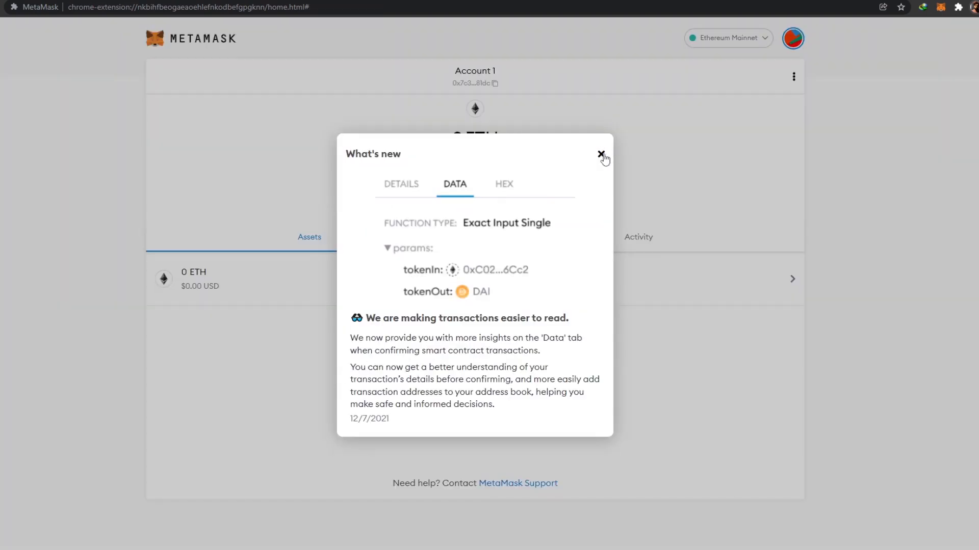
click(601, 155)
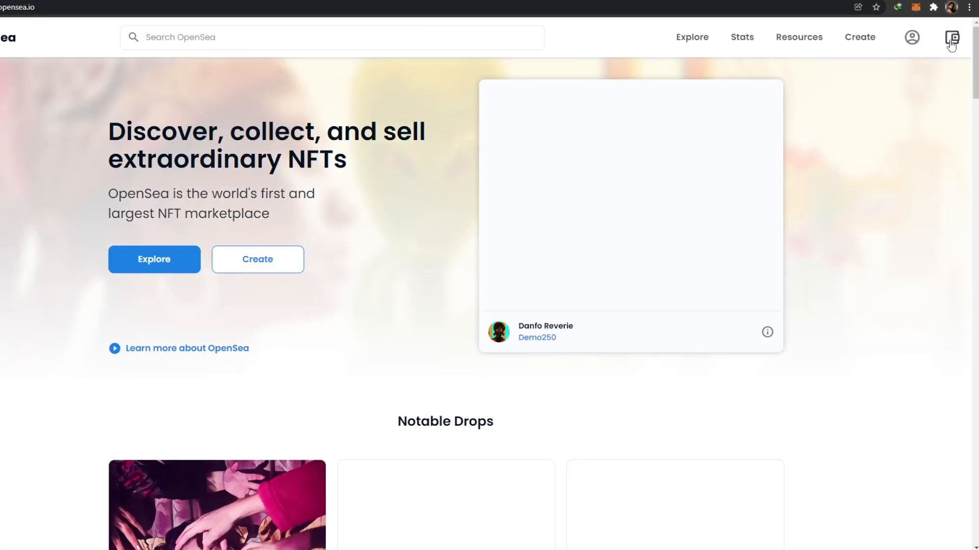
Step: Connect OpenSea to the MetaMask Account 1 wallet, showing a $0.00 balance
click(951, 36)
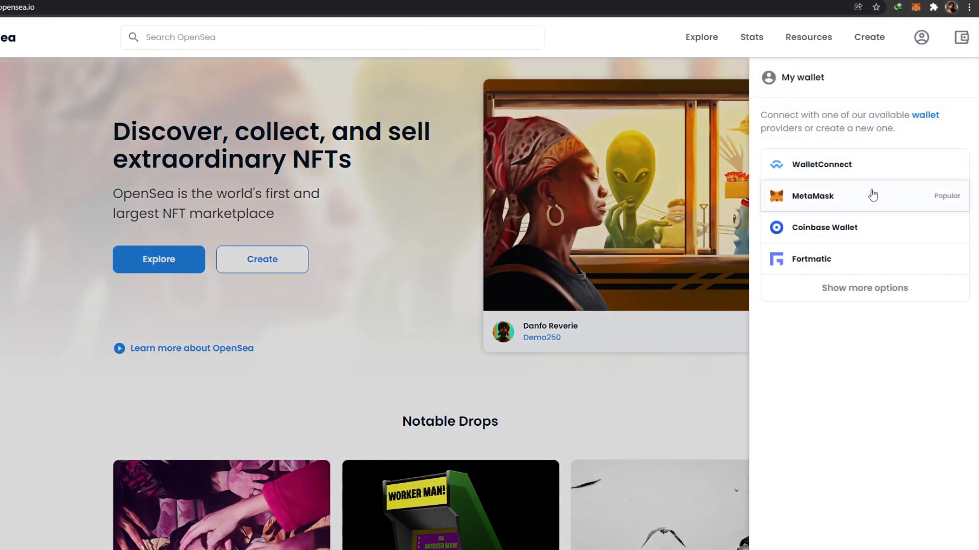
click(813, 196)
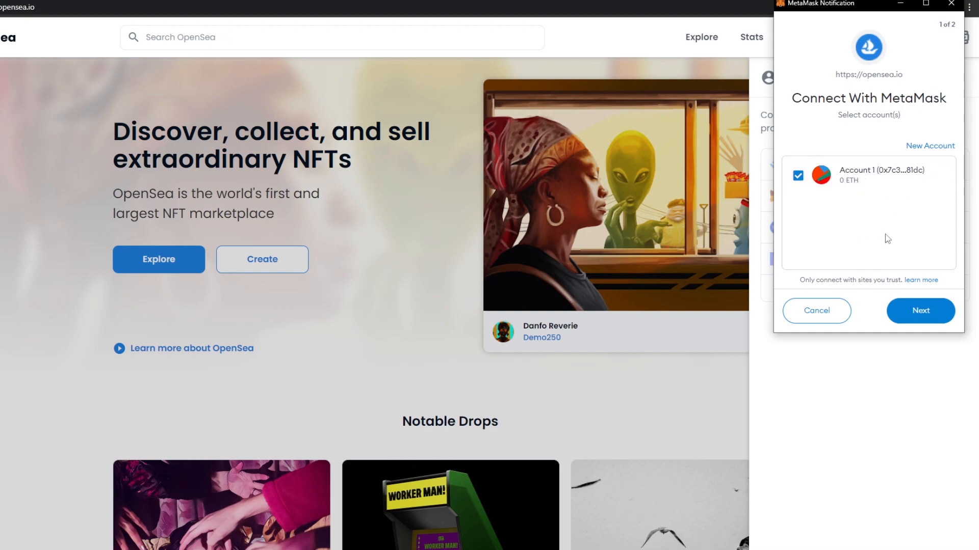
click(919, 311)
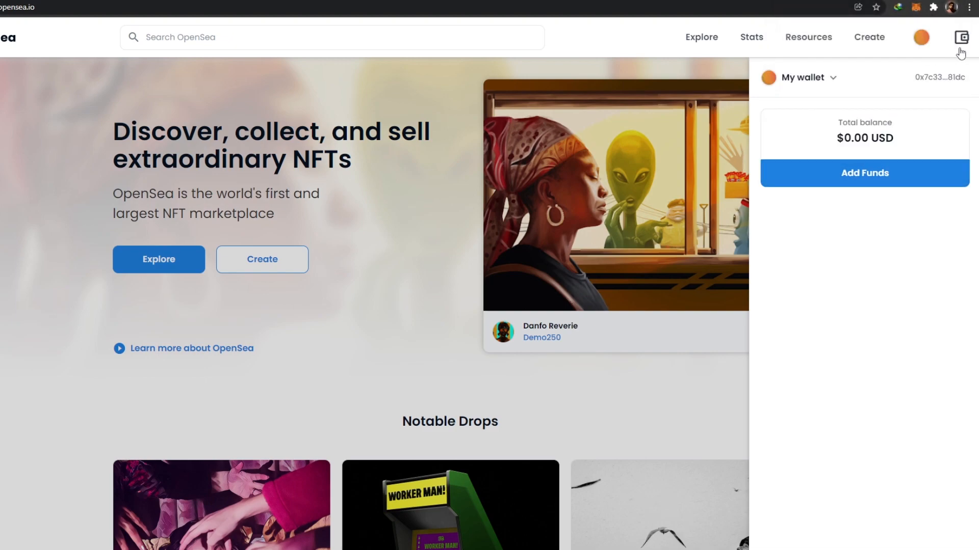
click(954, 35)
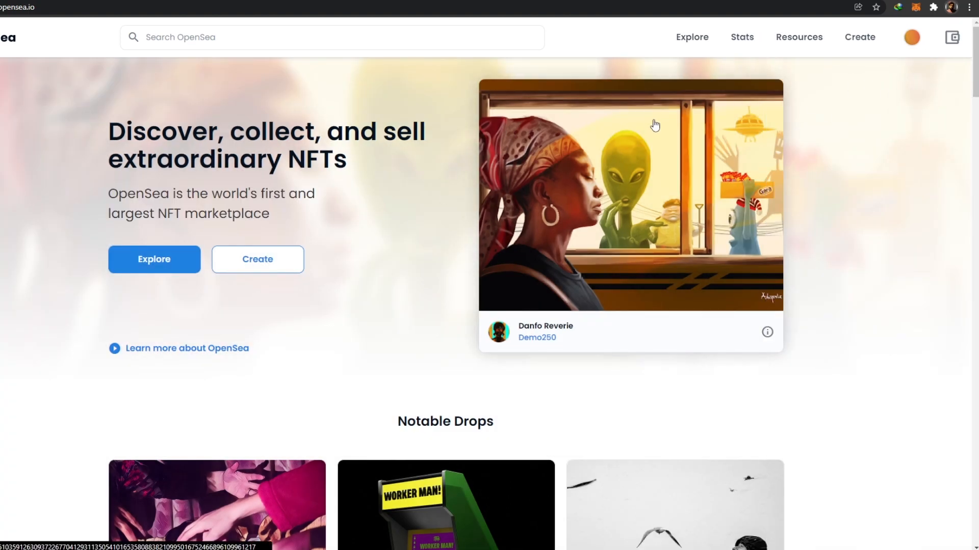
mouse_move(877, 46)
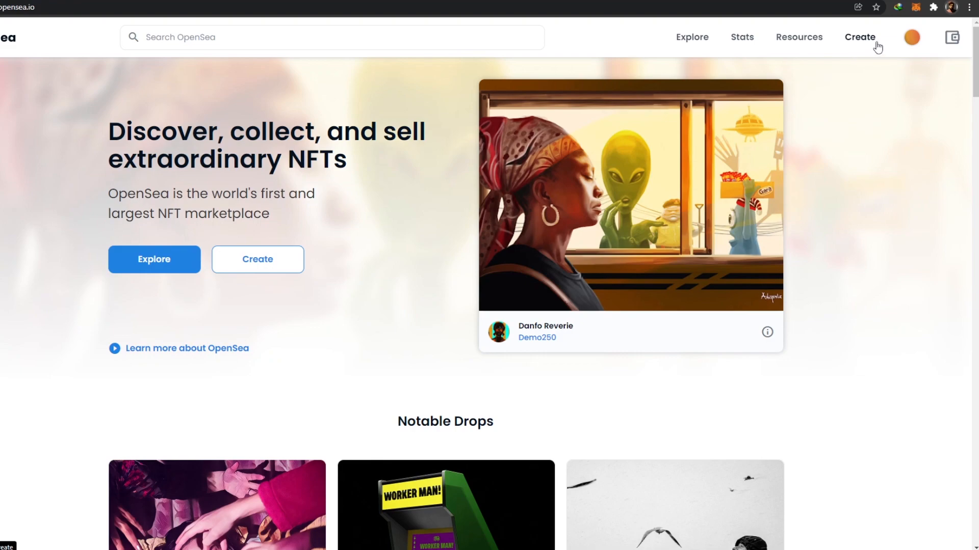
mouse_move(275, 281)
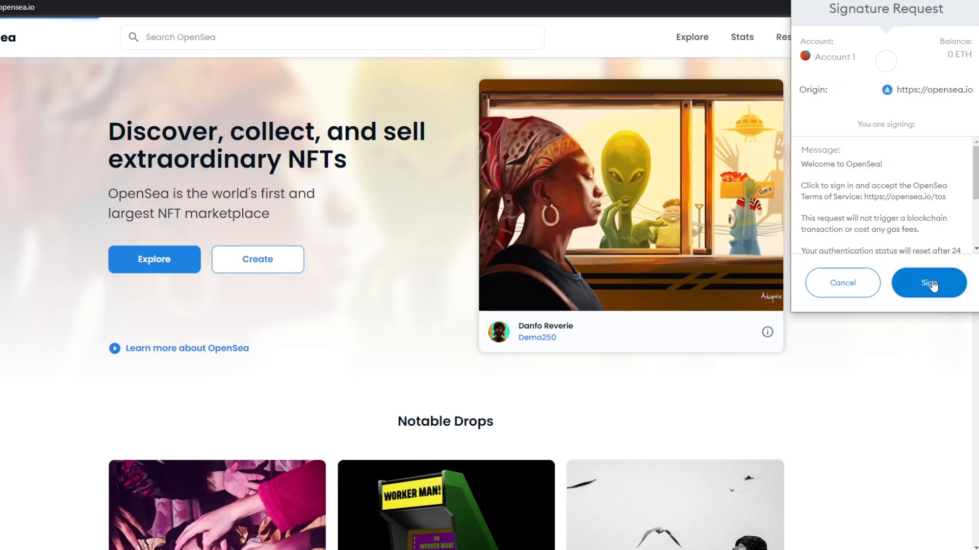
Step: Sign the Welcome to OpenSea message in MetaMask to reach the Create New Item form
click(928, 283)
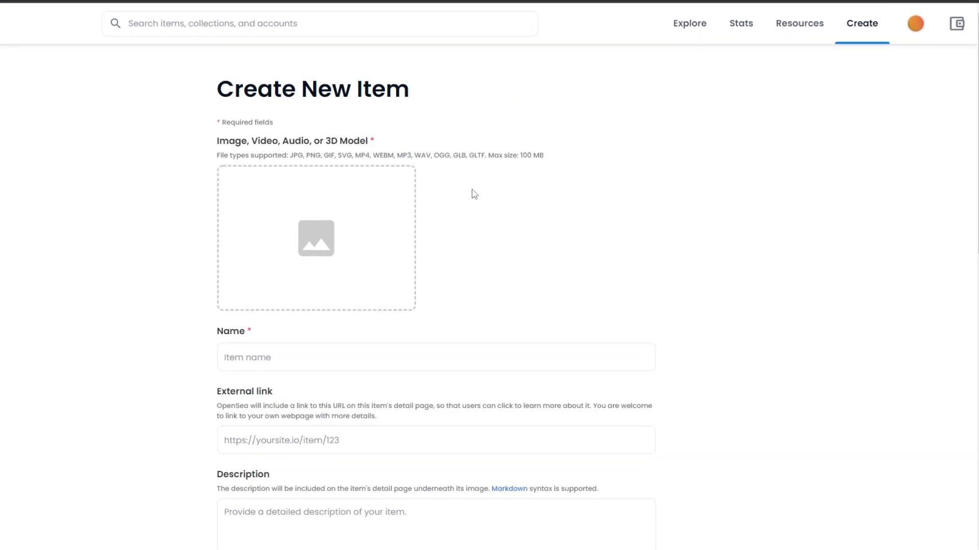
Step: Upload the pixil-frame-0 pixel-art turtle image as the item's media
scroll(down, 3)
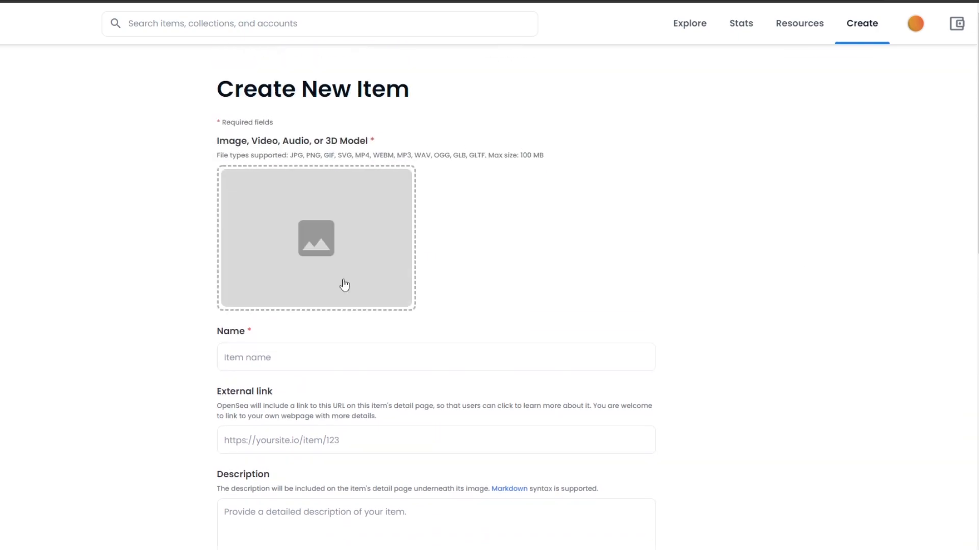
mouse_move(381, 242)
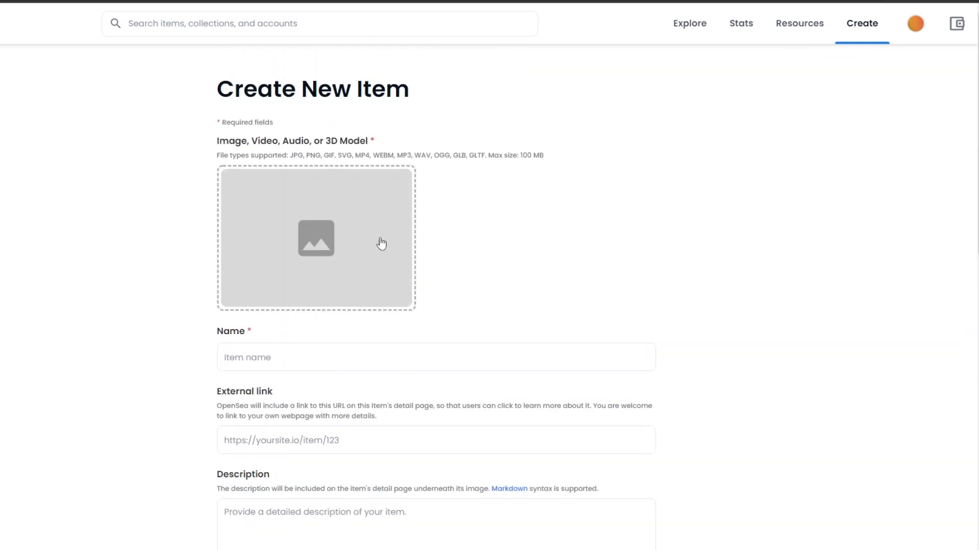
mouse_move(406, 241)
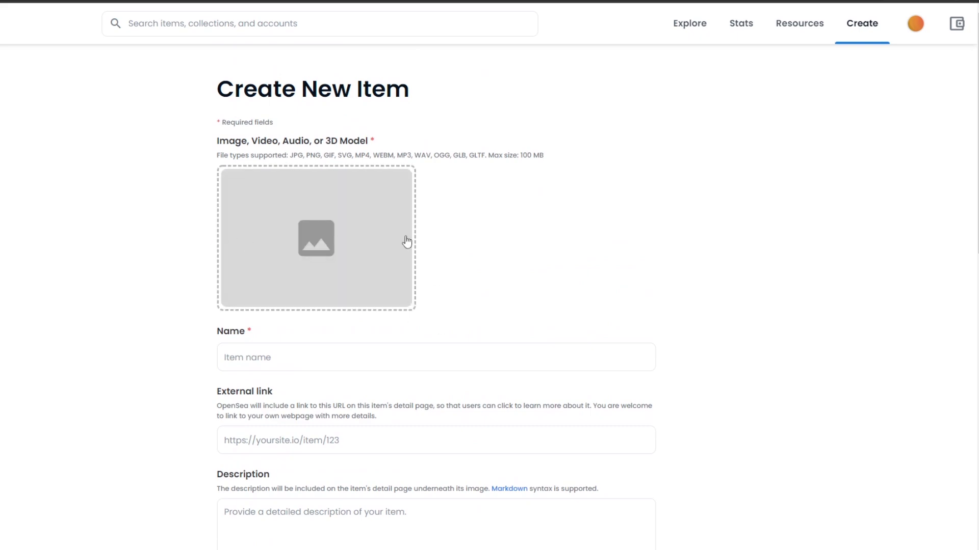
mouse_move(407, 240)
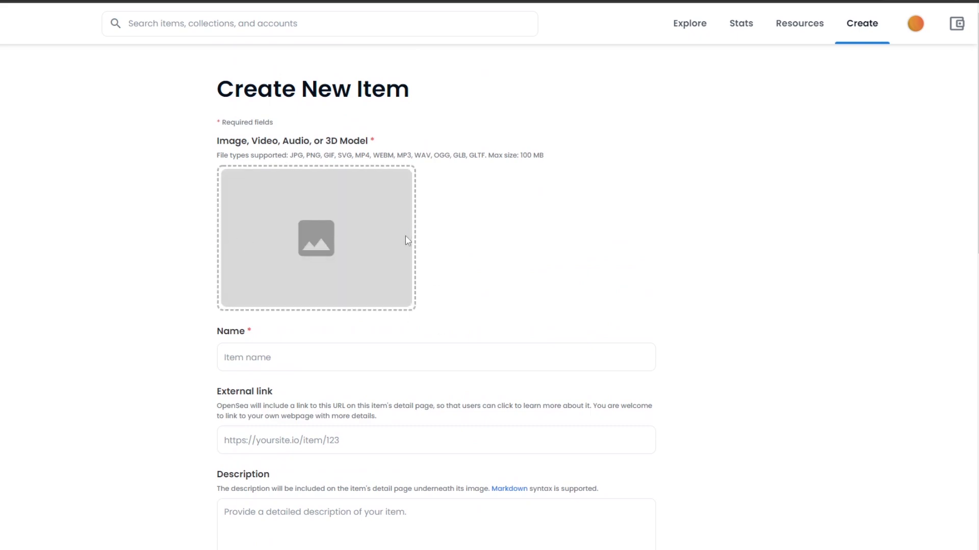
click(316, 238)
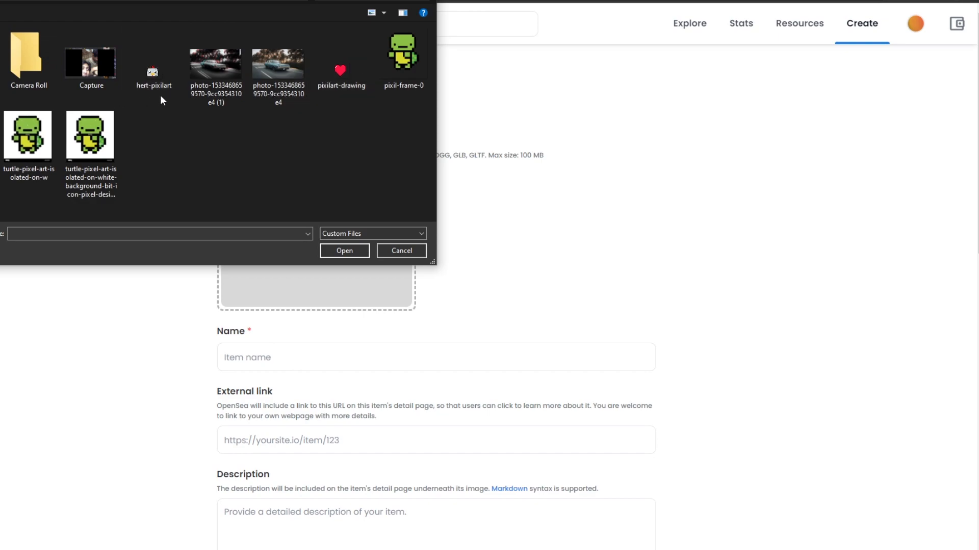
click(404, 49)
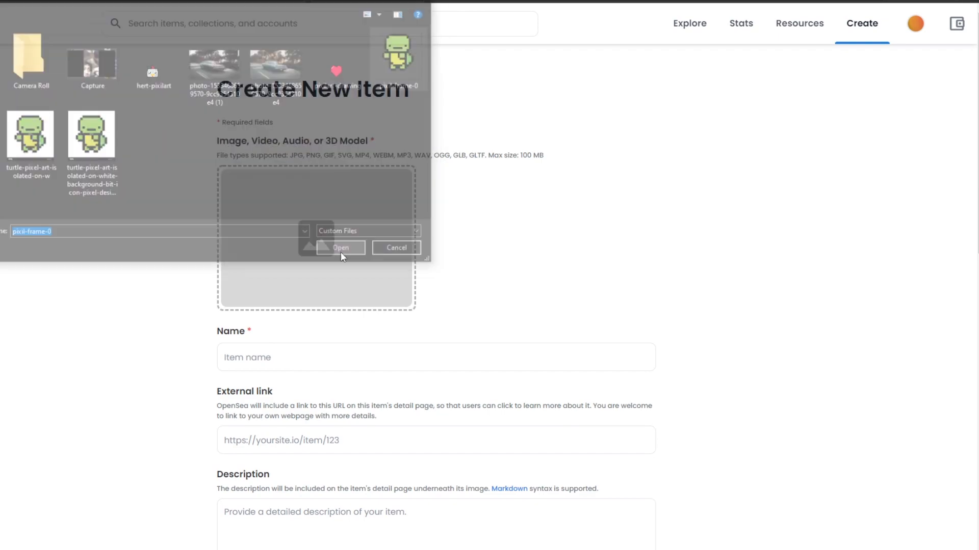
click(341, 247)
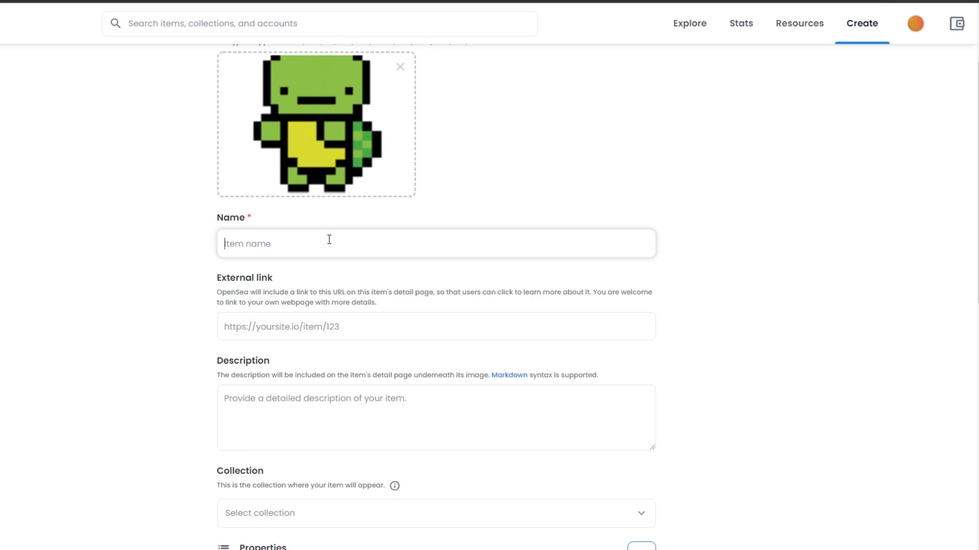
Step: Enter the name 'Turtle' and the description 'It's a turtle' on the item form
text(Turtle)
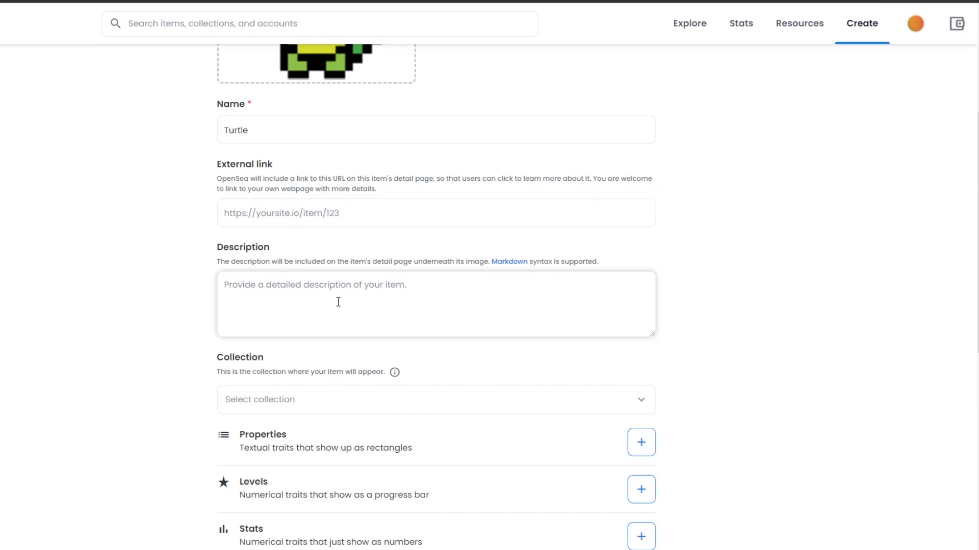
text(It's)
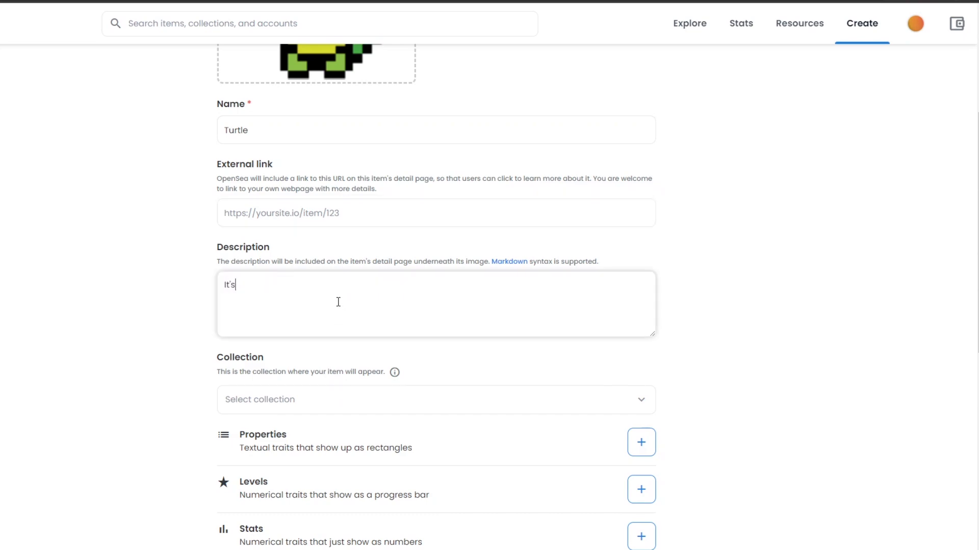
text(tu)
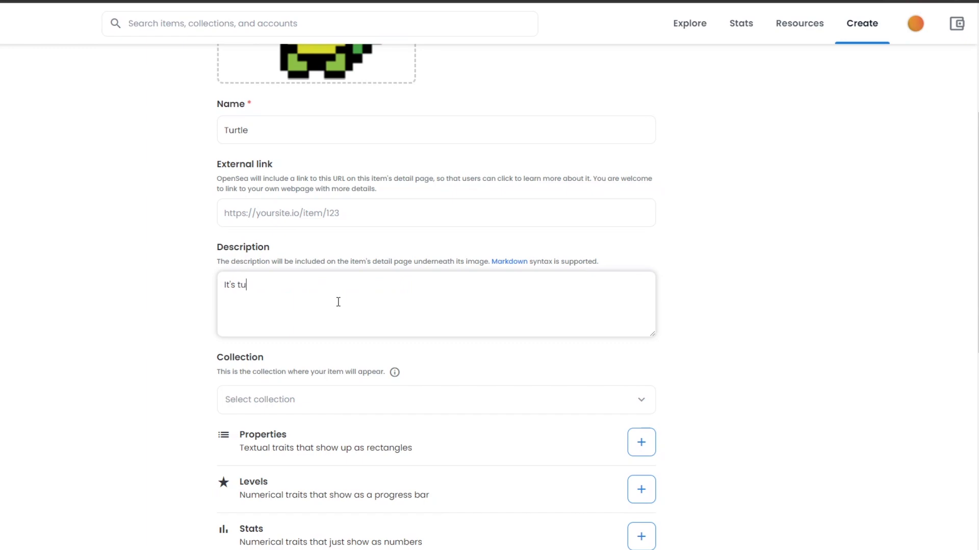
text(a turtle)
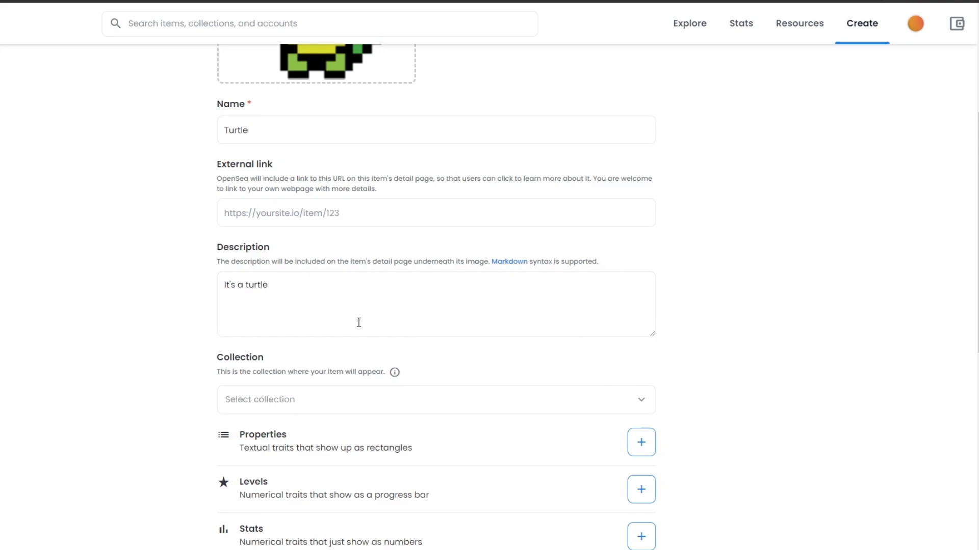
mouse_move(383, 314)
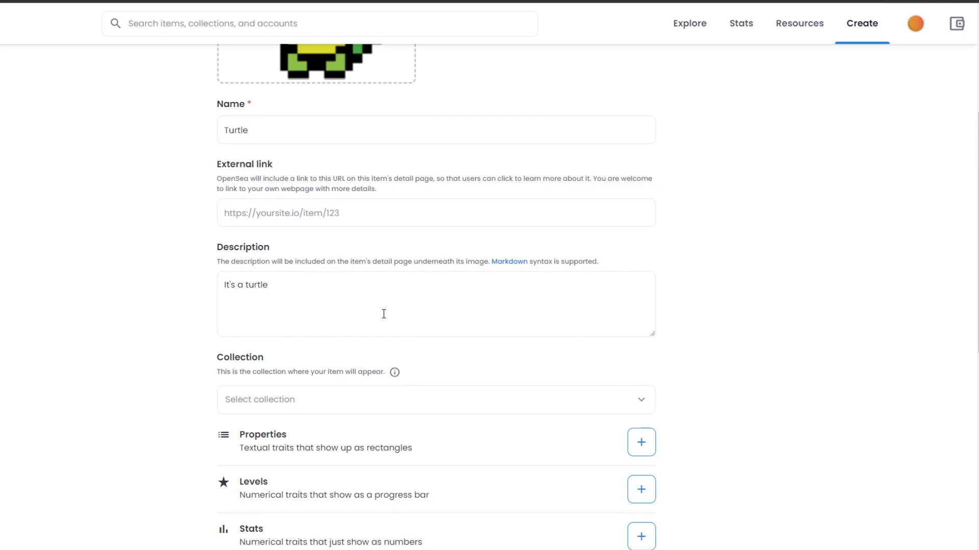
scroll(up, 3)
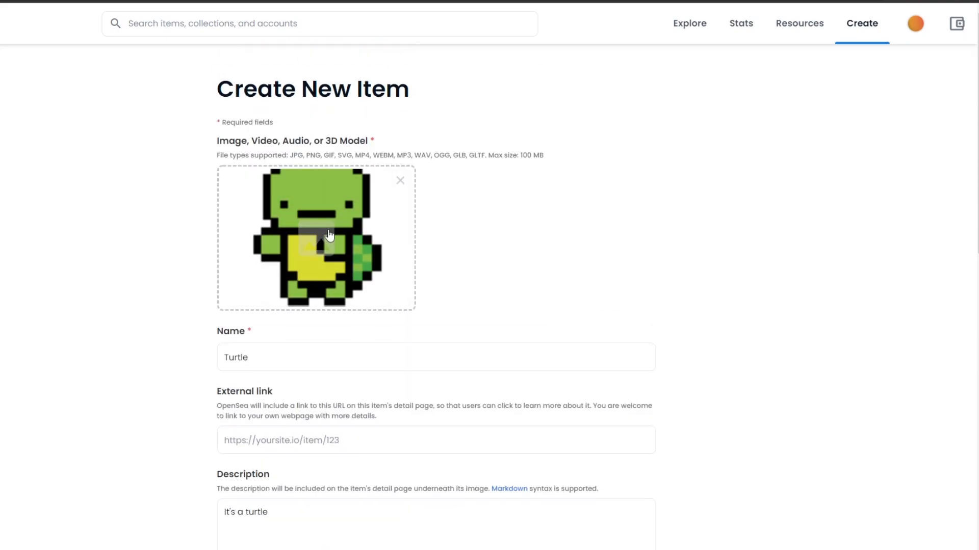
scroll(down, 3)
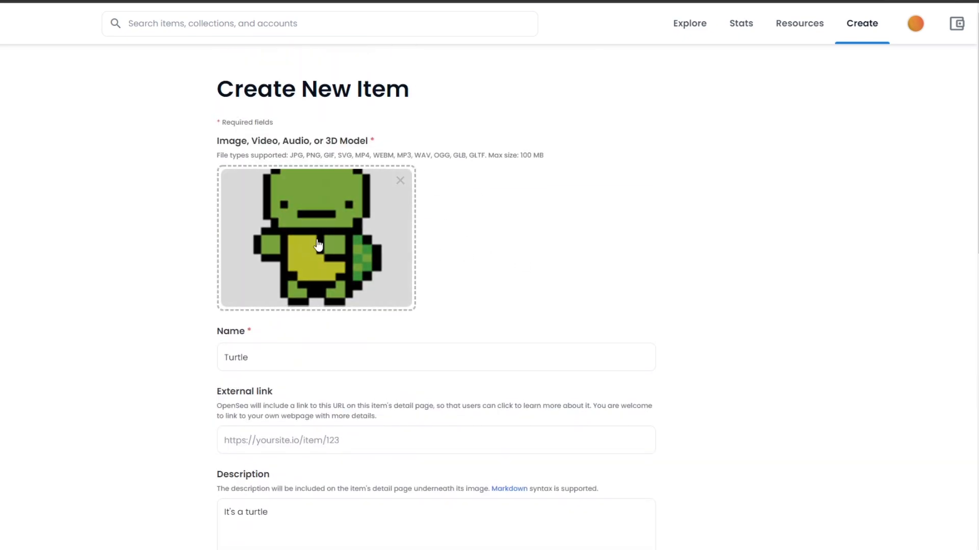
scroll(down, 3)
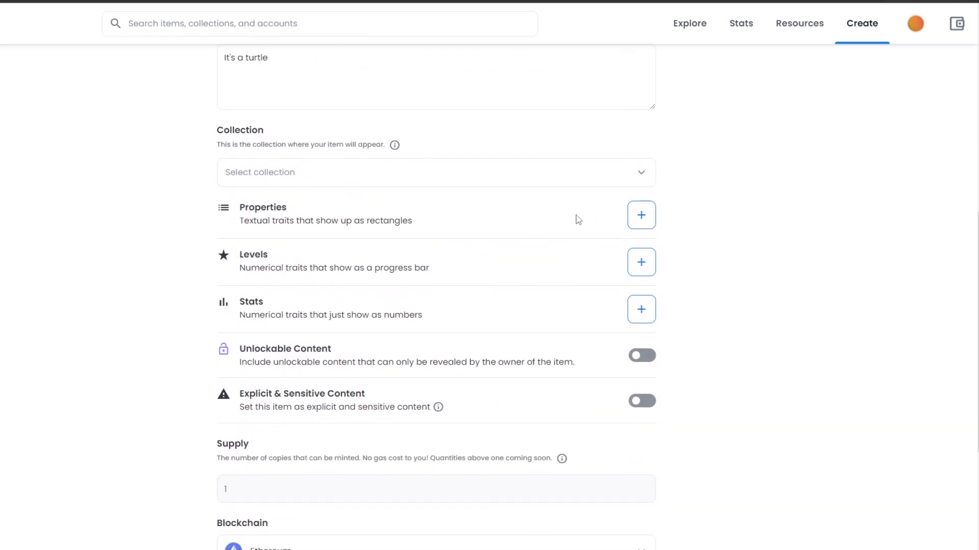
click(640, 215)
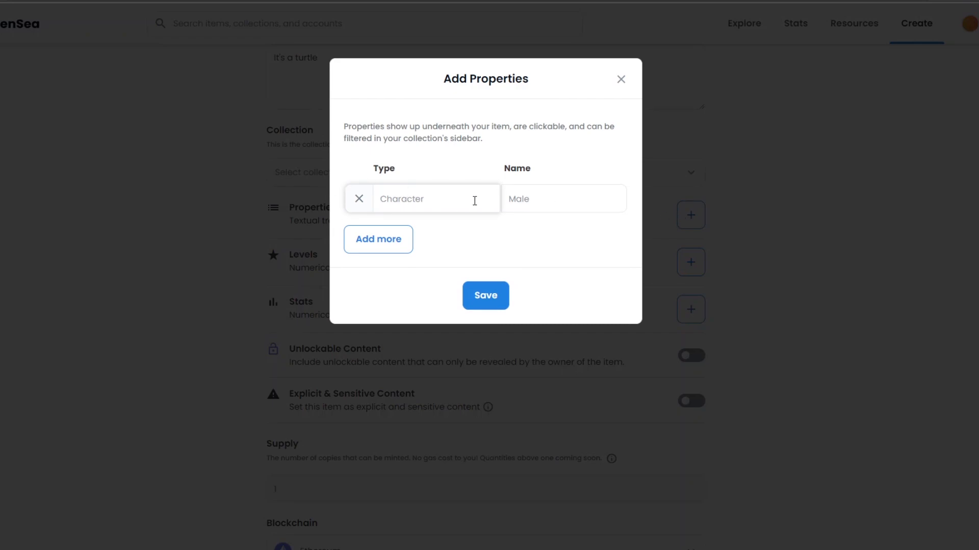
click(563, 199)
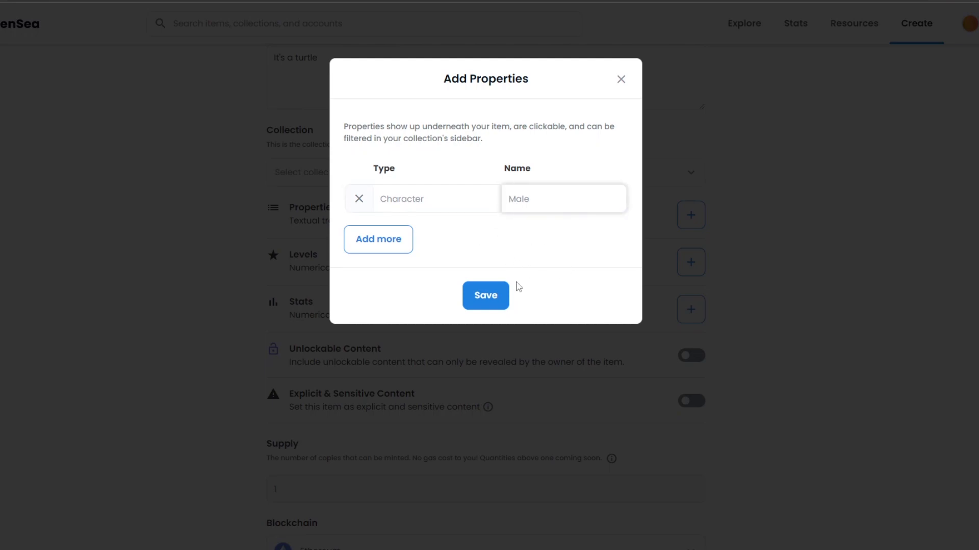
click(486, 296)
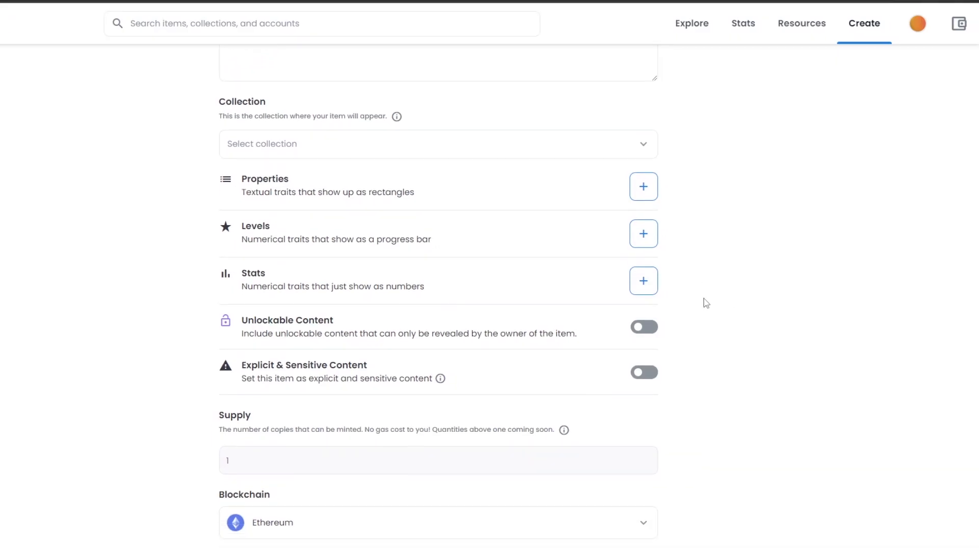
scroll(down, 3)
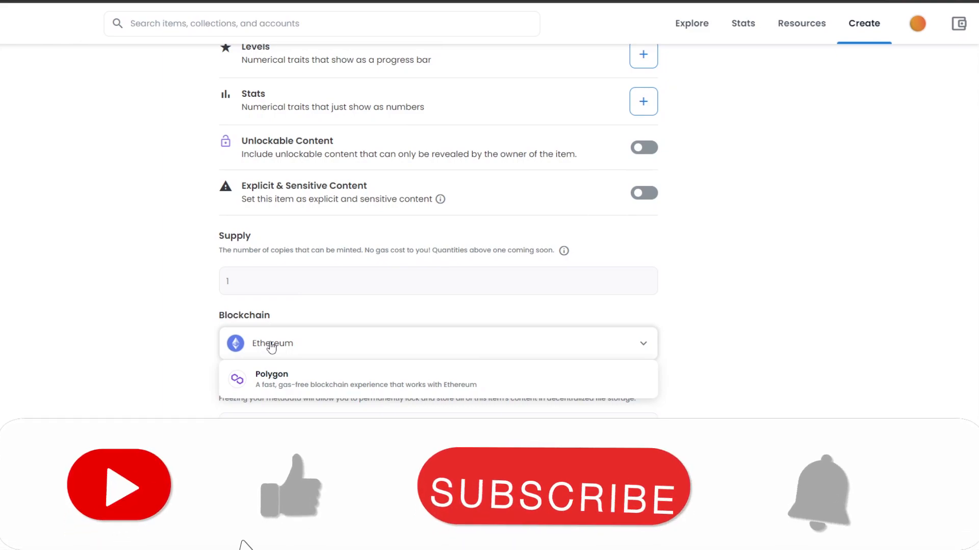
Step: Choose Polygon in the Blockchain dropdown for minting the item
click(553, 493)
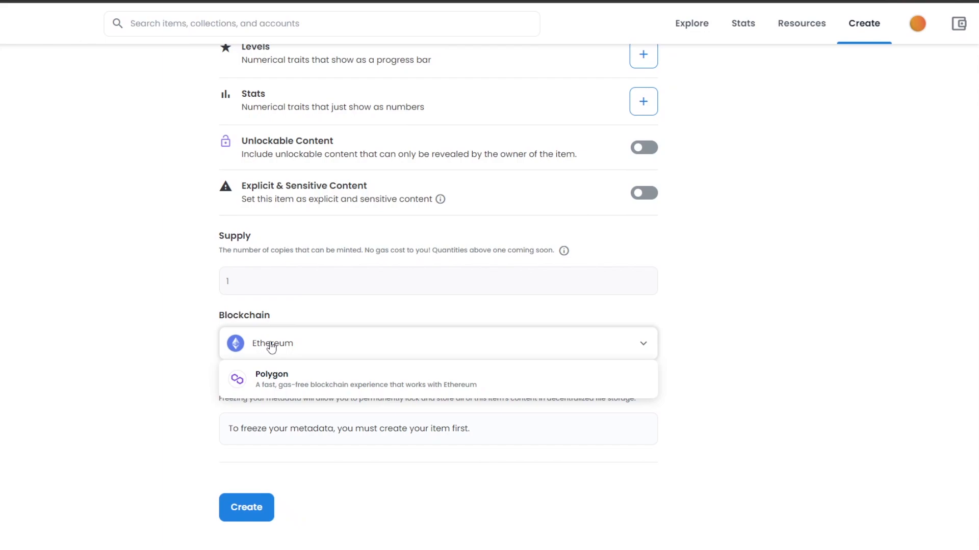
mouse_move(324, 381)
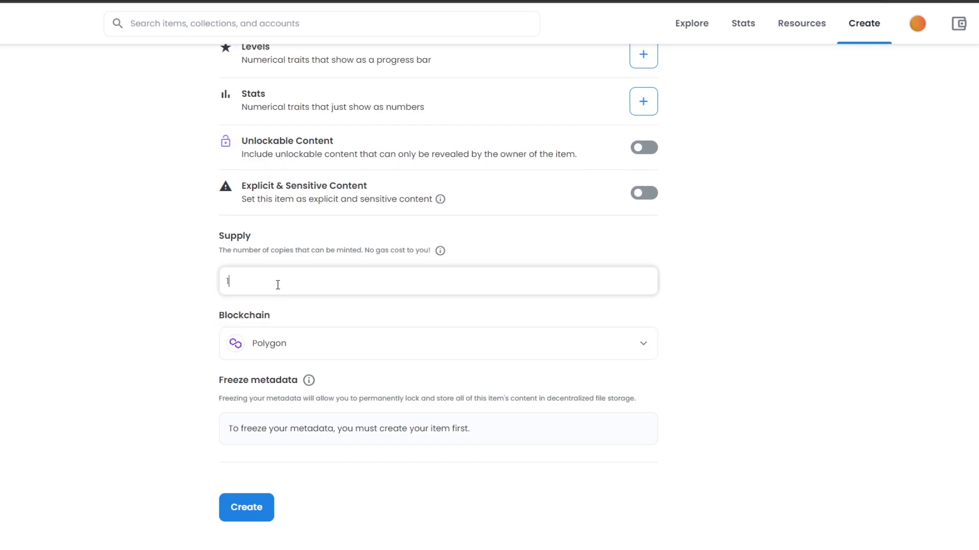
mouse_move(424, 314)
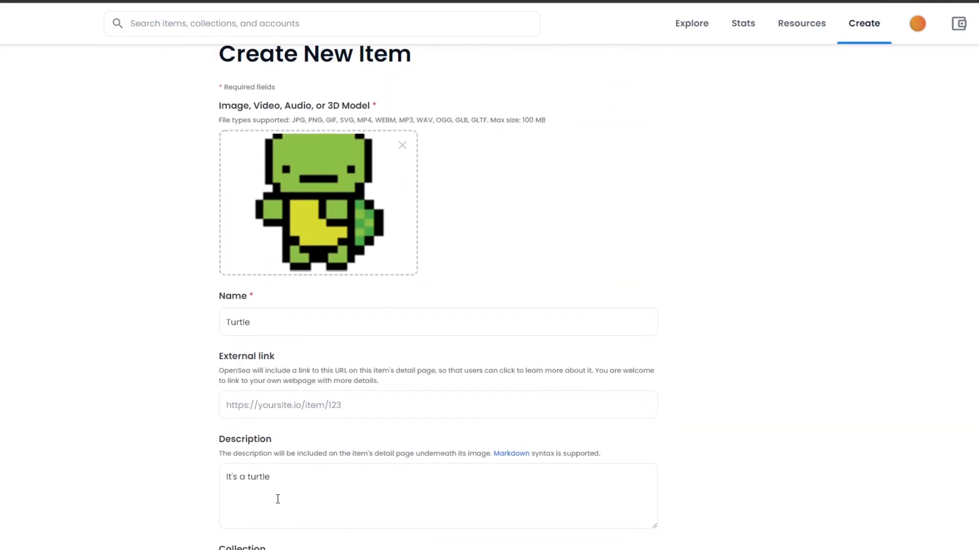
Step: Mint the Turtle item on Polygon and review its new item page's Minted activity
scroll(down, 3)
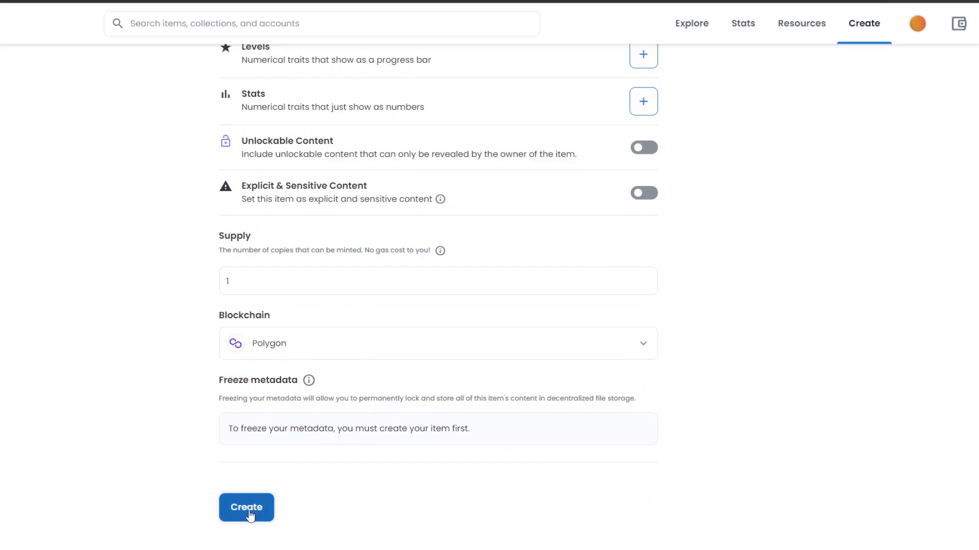
click(245, 507)
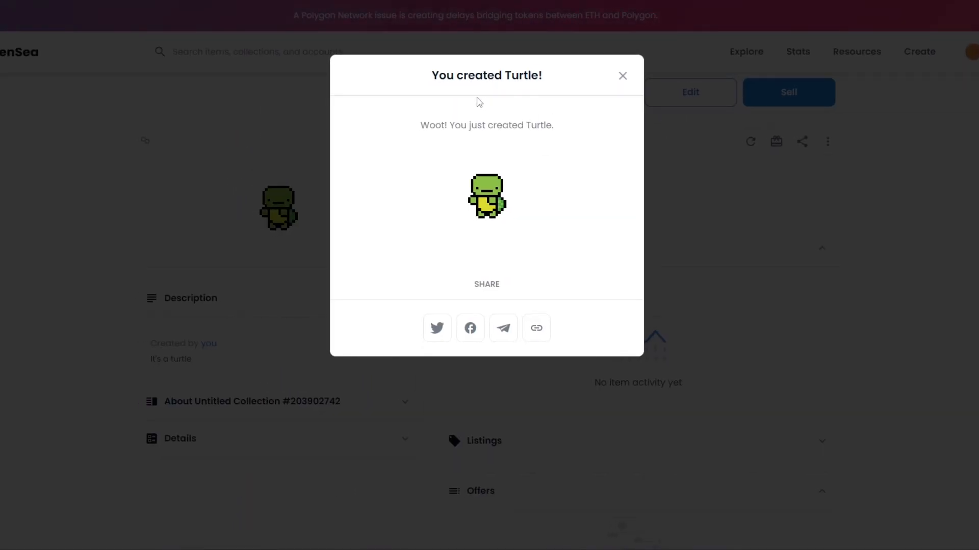
mouse_move(518, 57)
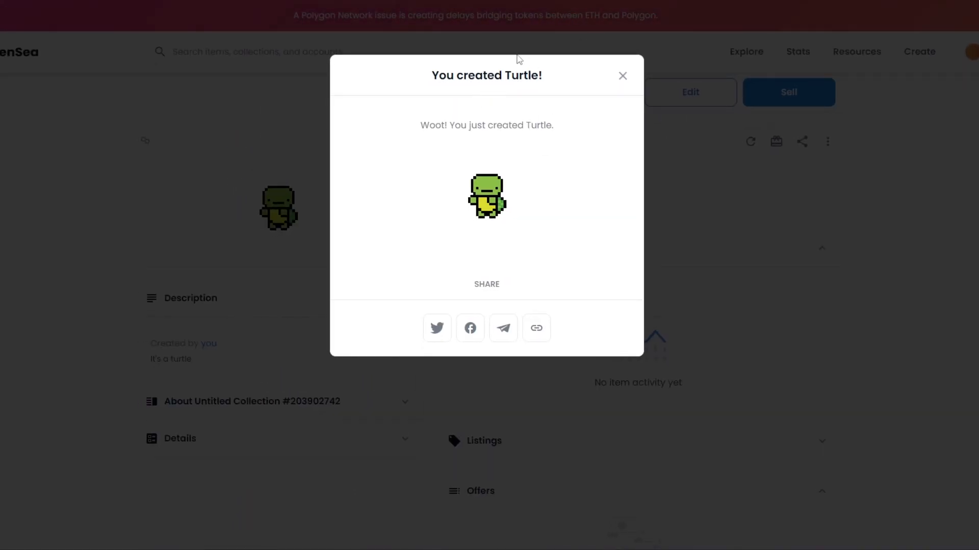
mouse_move(538, 130)
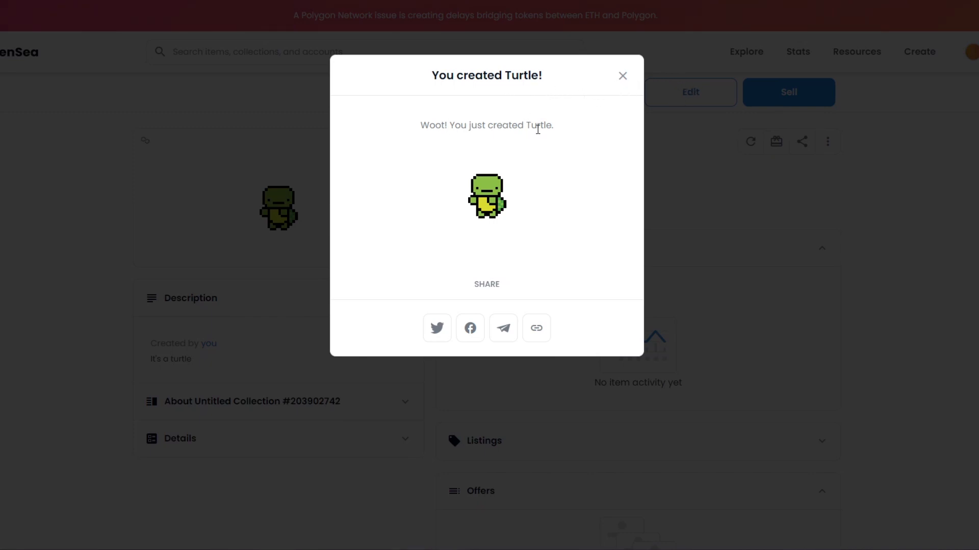
click(622, 75)
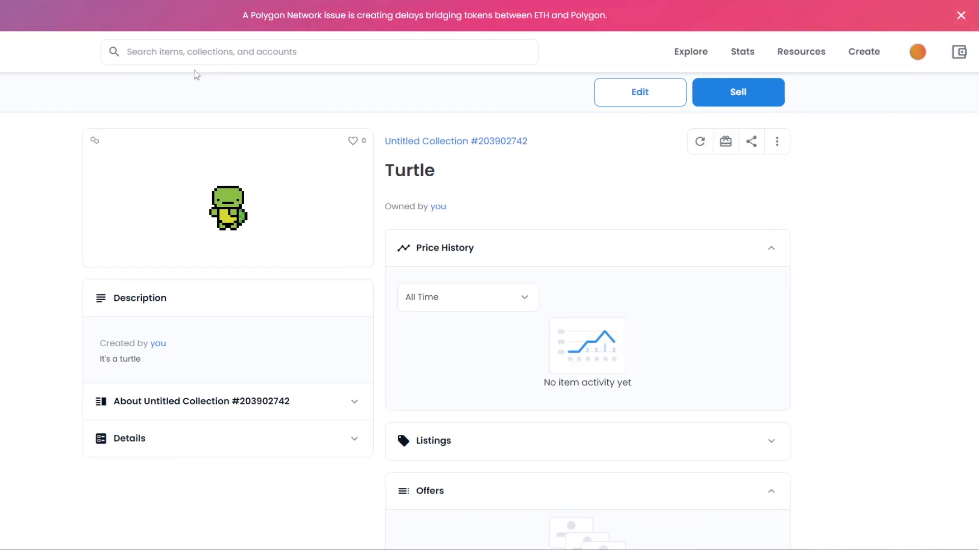
scroll(down, 3)
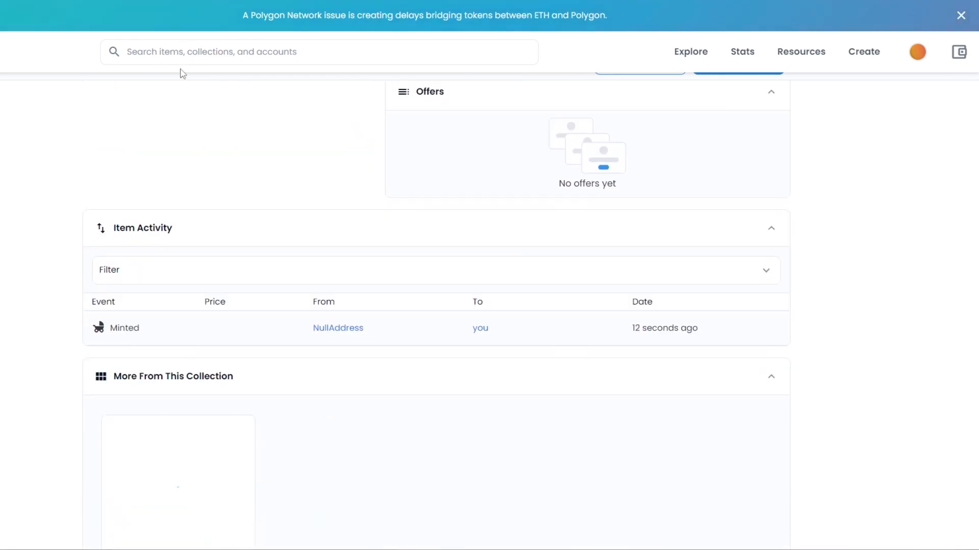
scroll(up, 3)
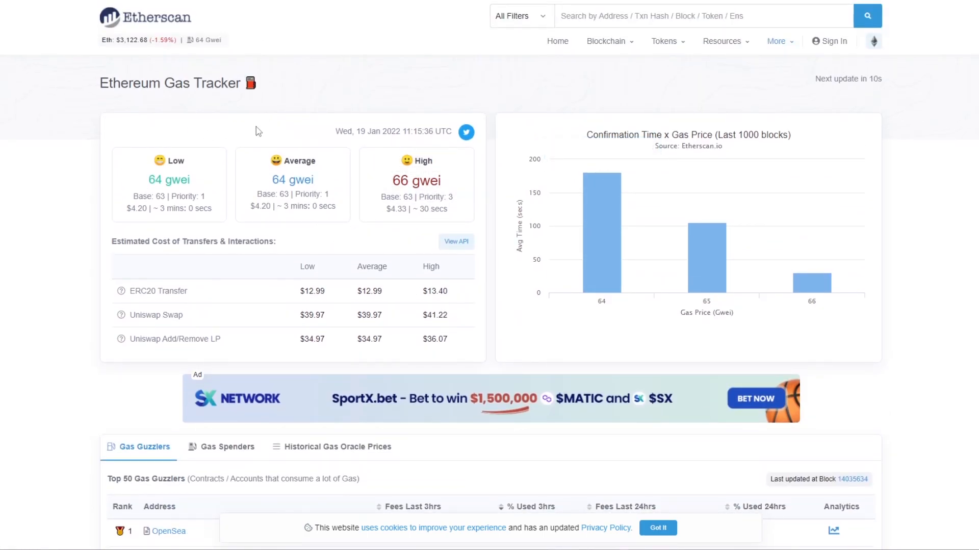
mouse_move(275, 222)
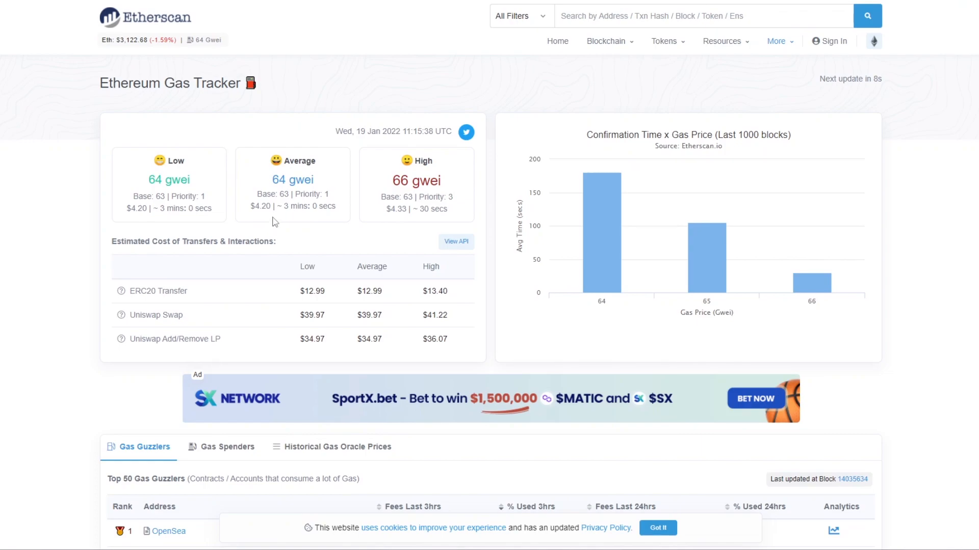
mouse_move(294, 149)
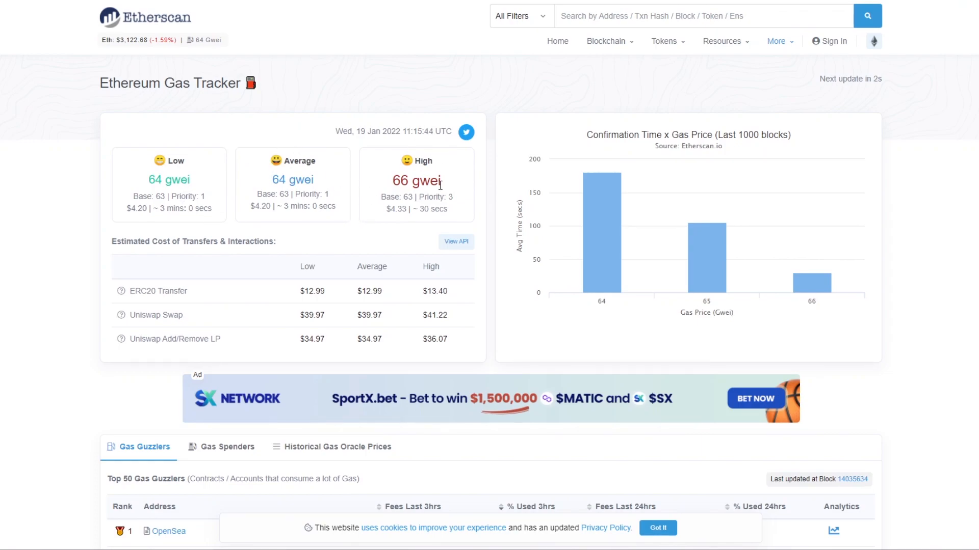
mouse_move(333, 178)
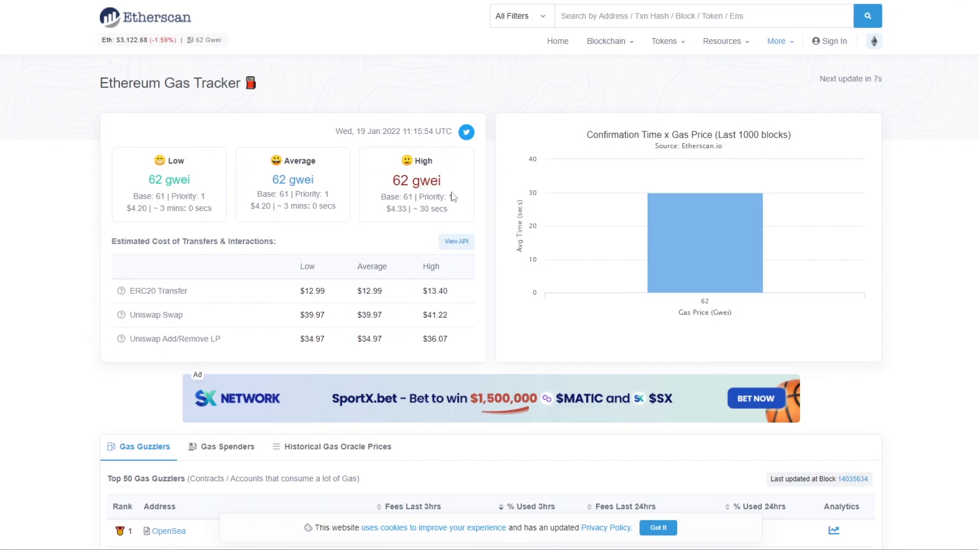
mouse_move(328, 174)
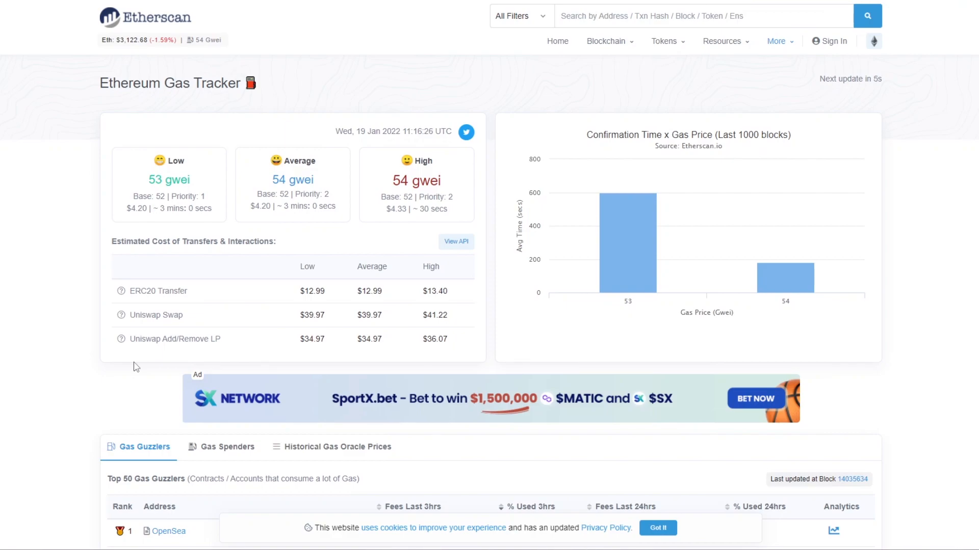
mouse_move(168, 354)
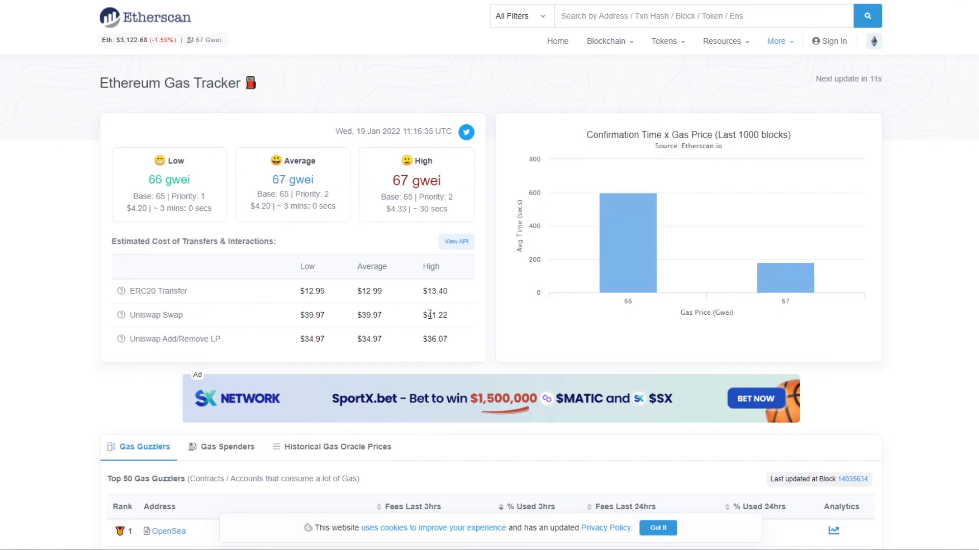
double_click(429, 315)
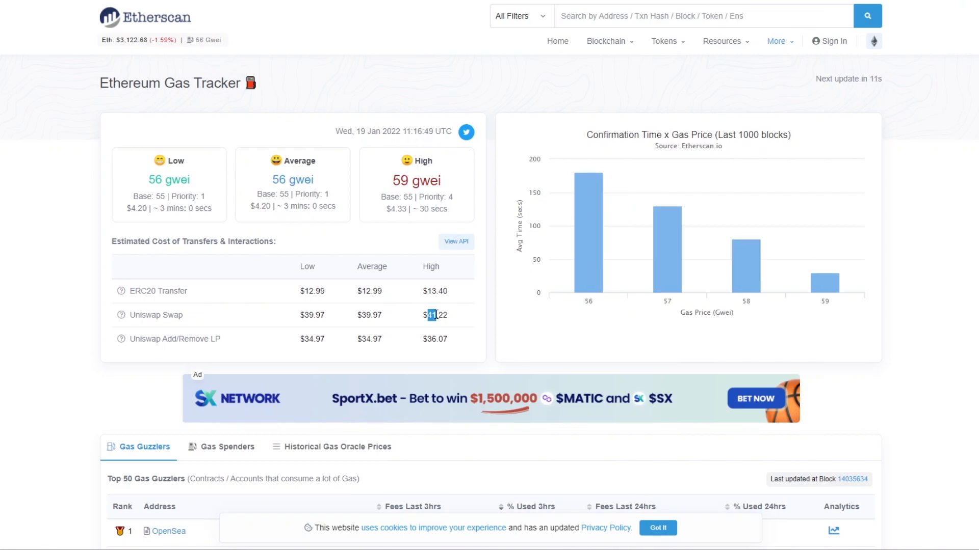
mouse_move(404, 112)
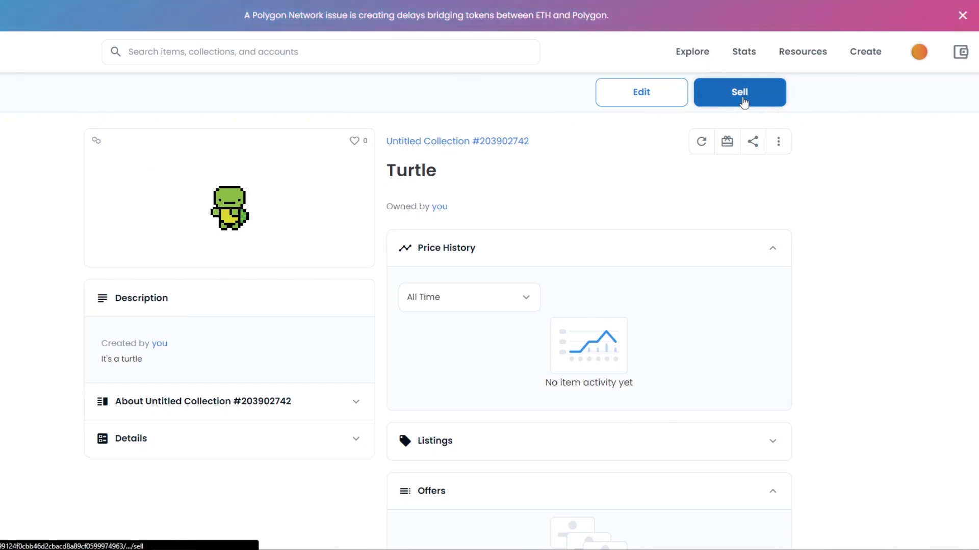
Step: List Turtle for sale at 0.005 ETH for 3 days and submit the listing
click(740, 92)
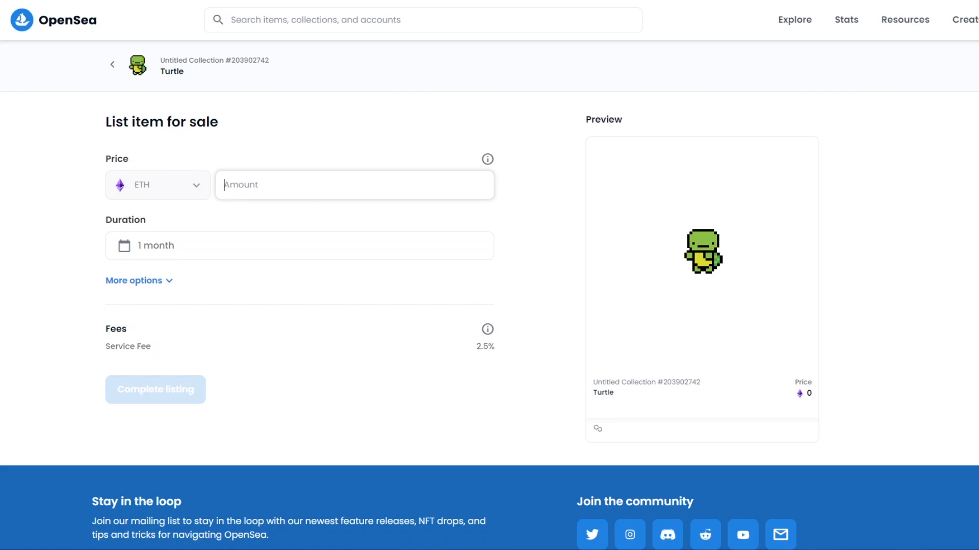
text(0.002)
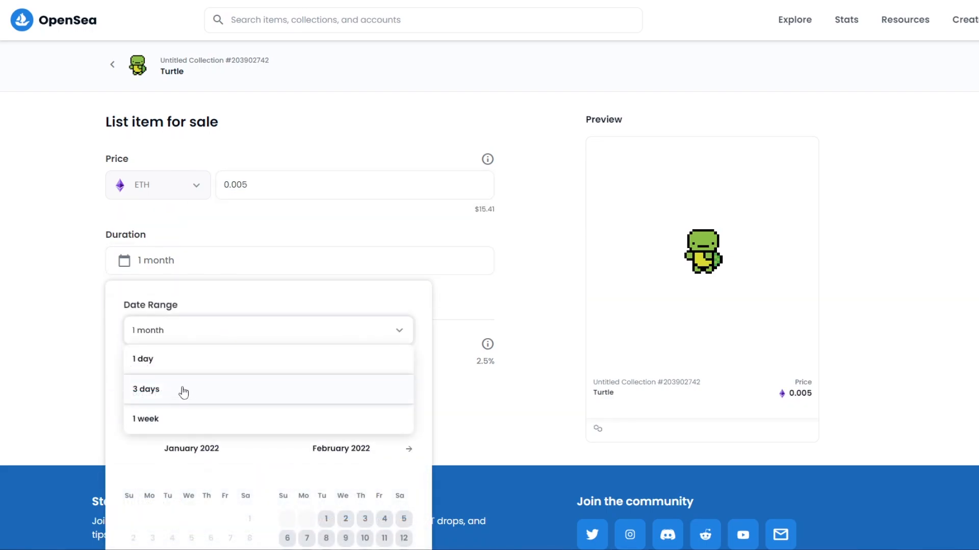
click(145, 389)
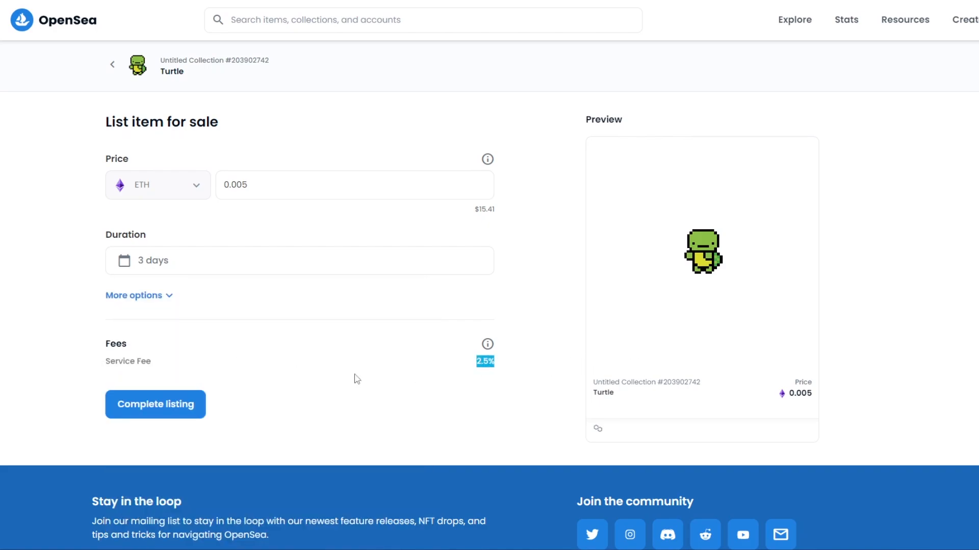
mouse_move(490, 338)
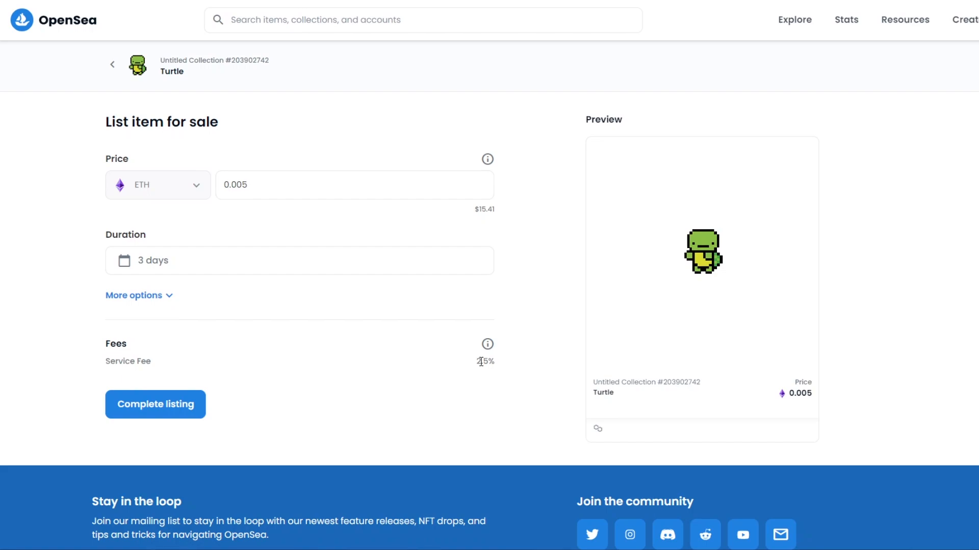
mouse_move(530, 334)
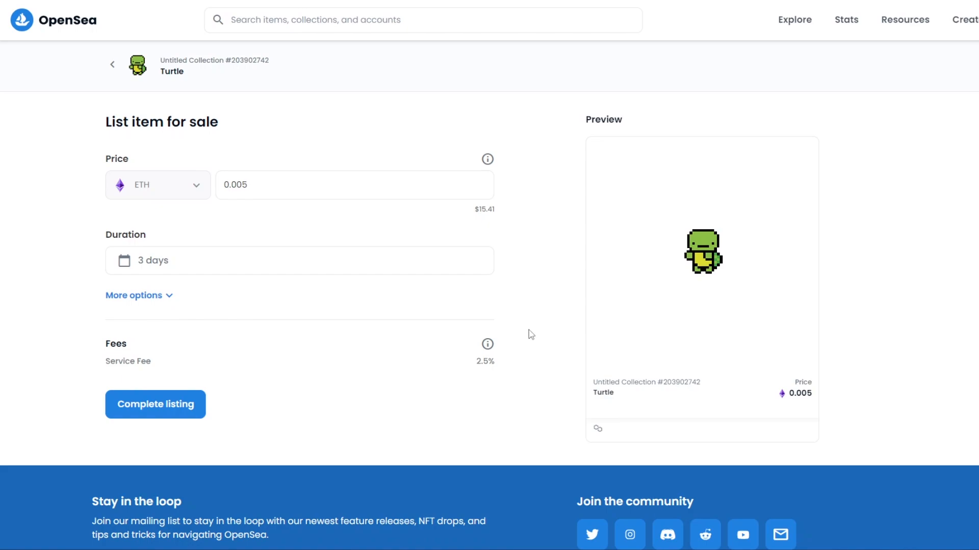
click(155, 405)
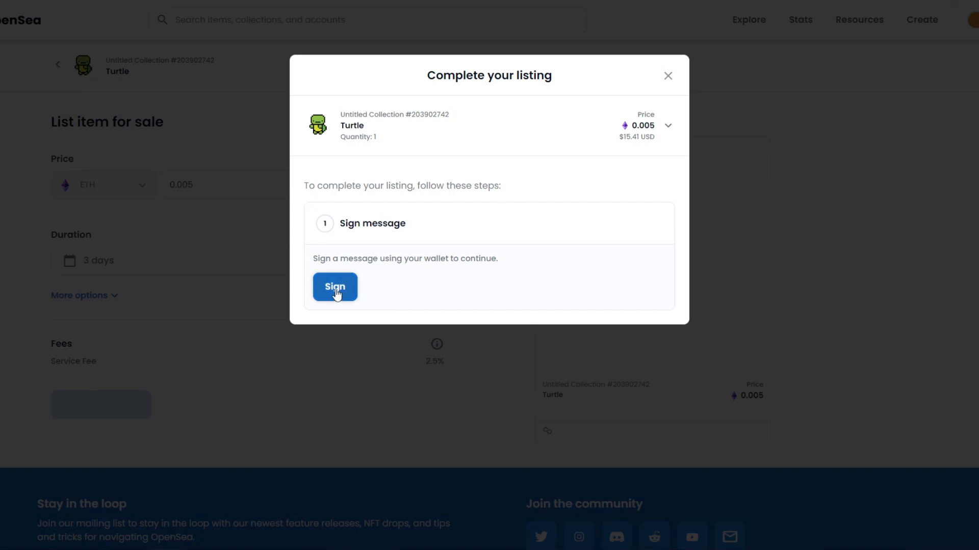
Step: Sign the listing in MetaMask so Turtle is listed at 0.005 ETH for 3 days
click(335, 287)
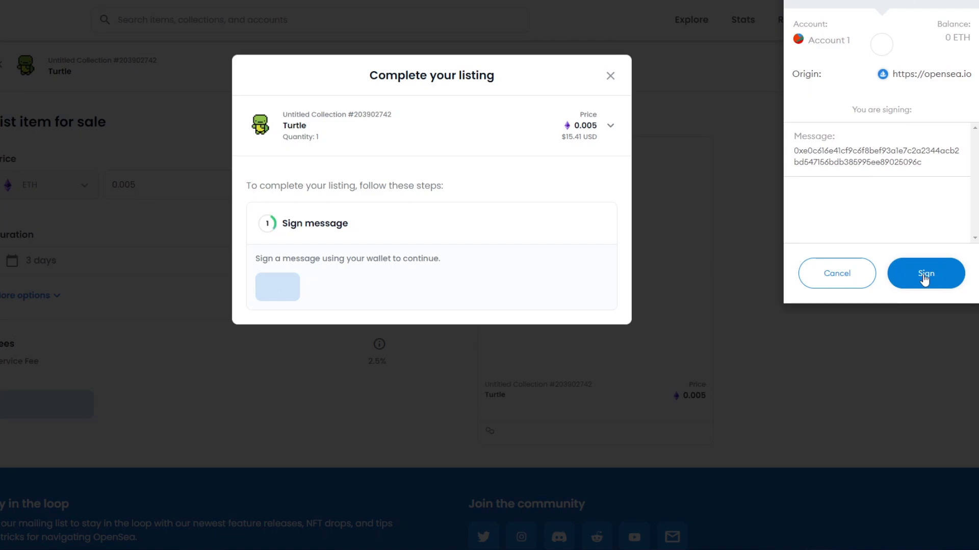
click(926, 274)
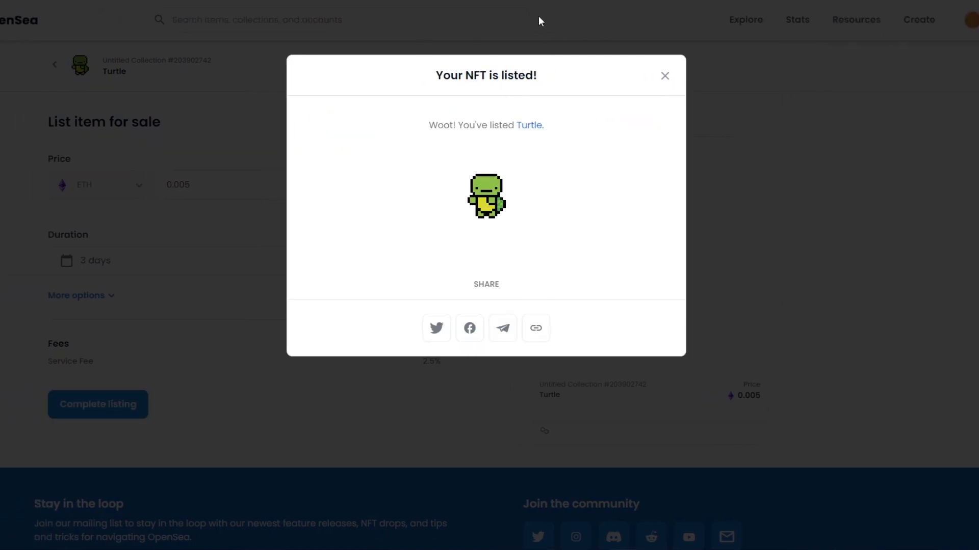
mouse_move(665, 76)
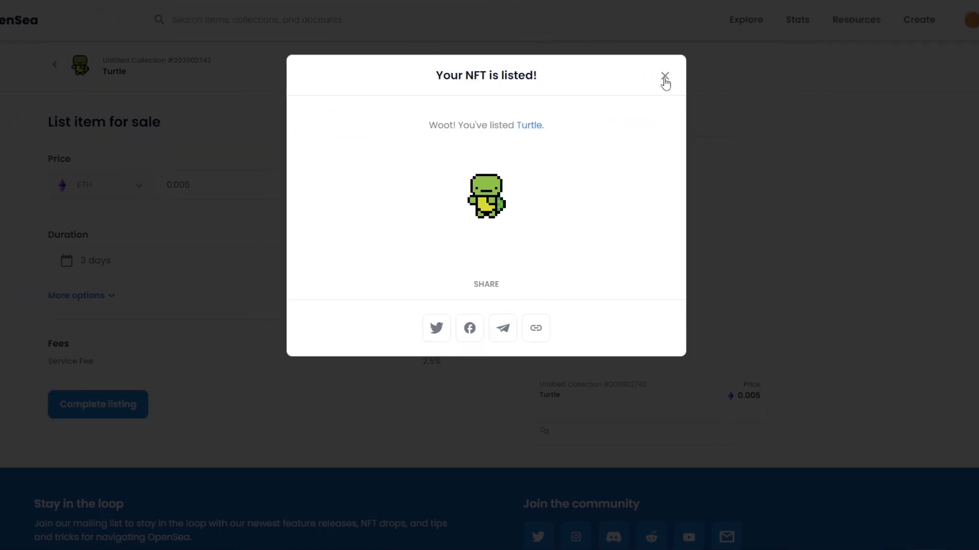
click(664, 74)
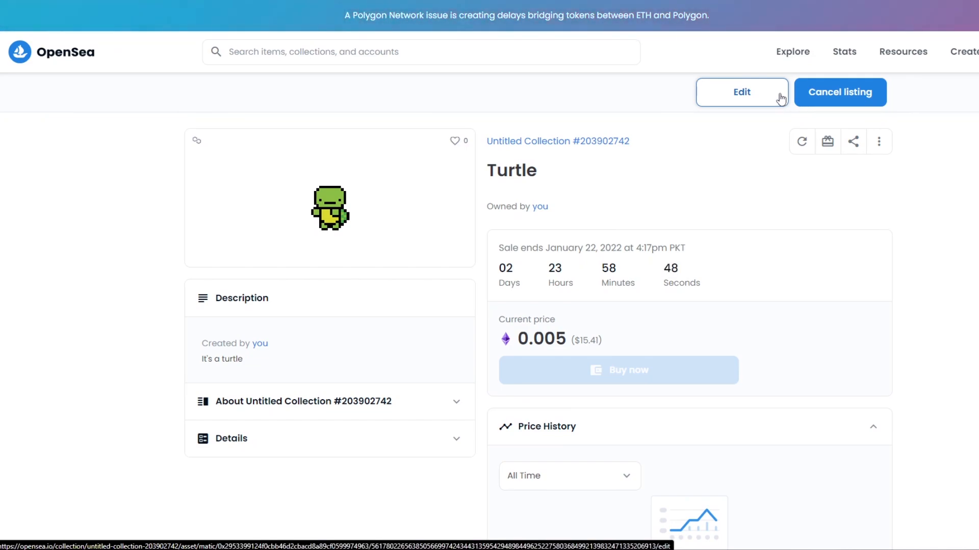
scroll(down, 3)
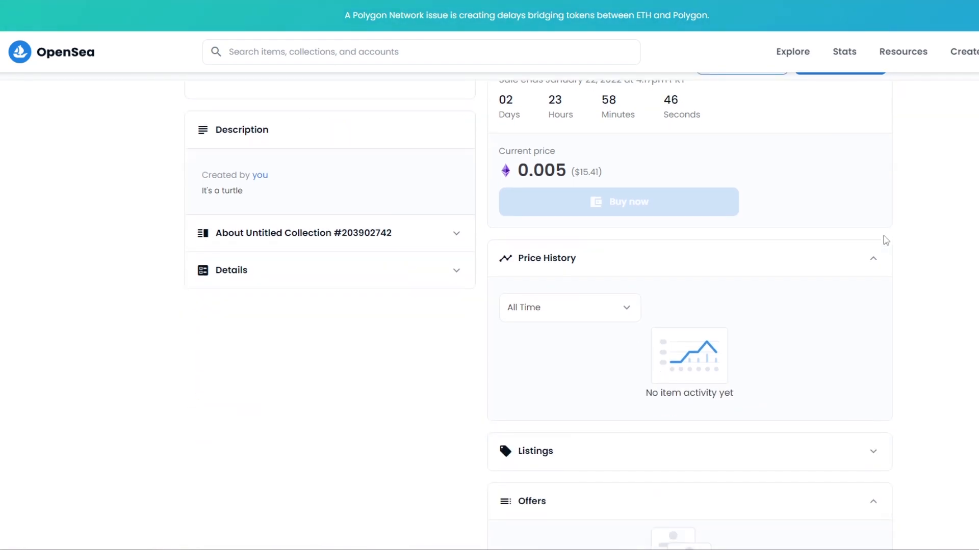